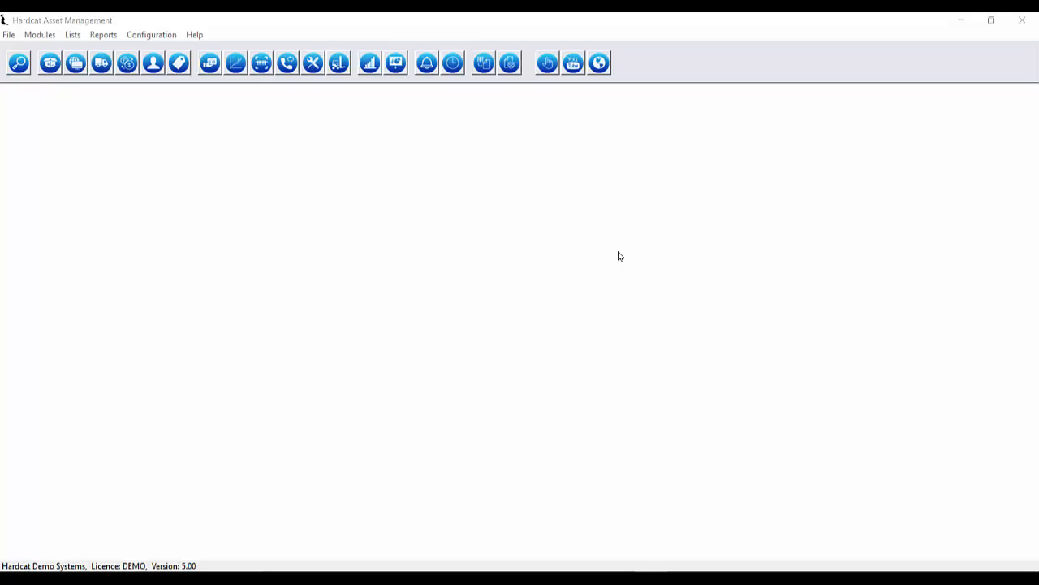
mouse_move(324, 272)
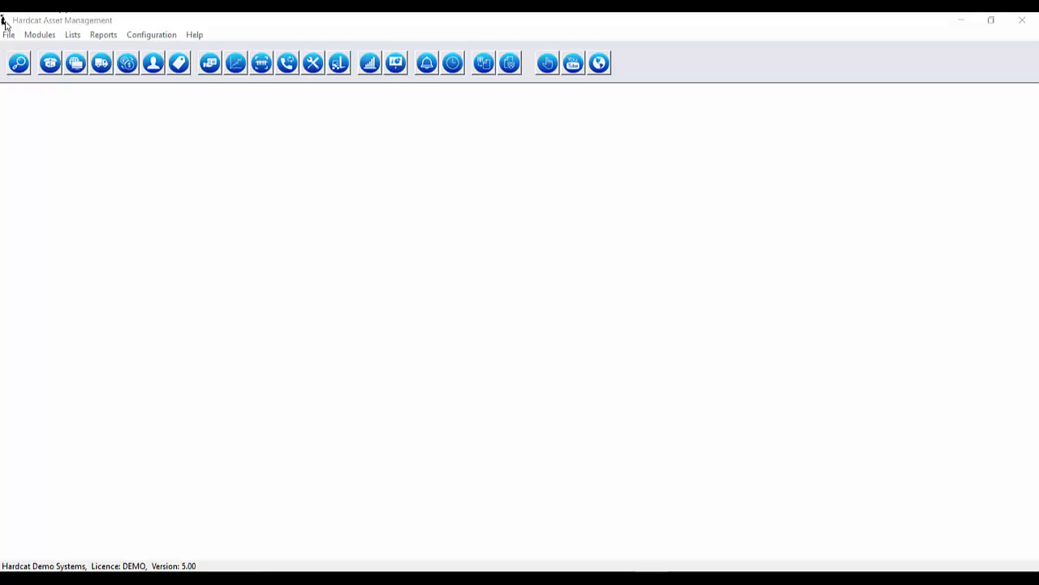
Step: Open Security administration from File > Administration and bring up the SUPER user's details
left_click(9, 35)
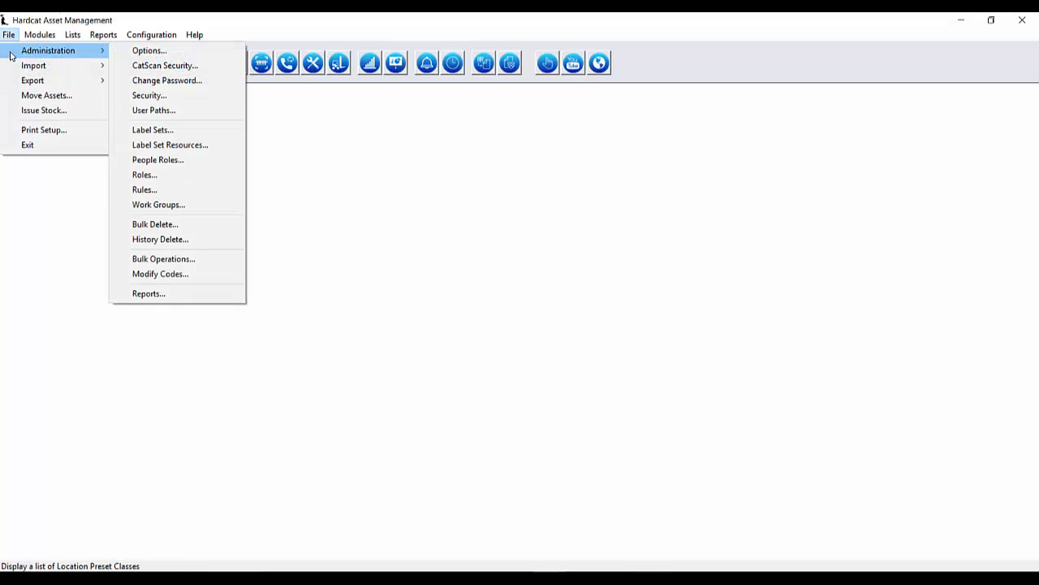
mouse_move(149, 95)
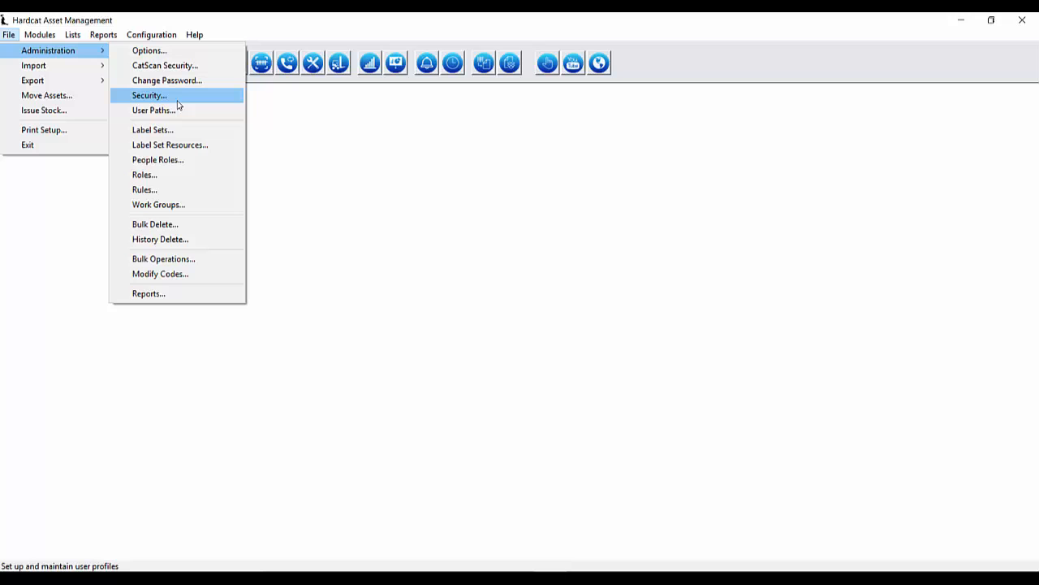
left_click(149, 95)
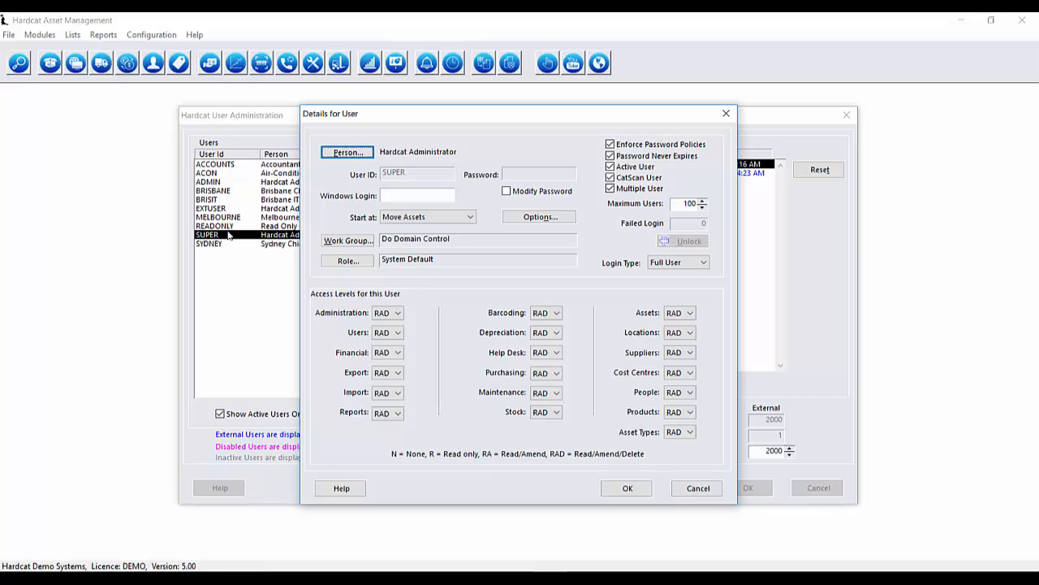
mouse_move(559, 221)
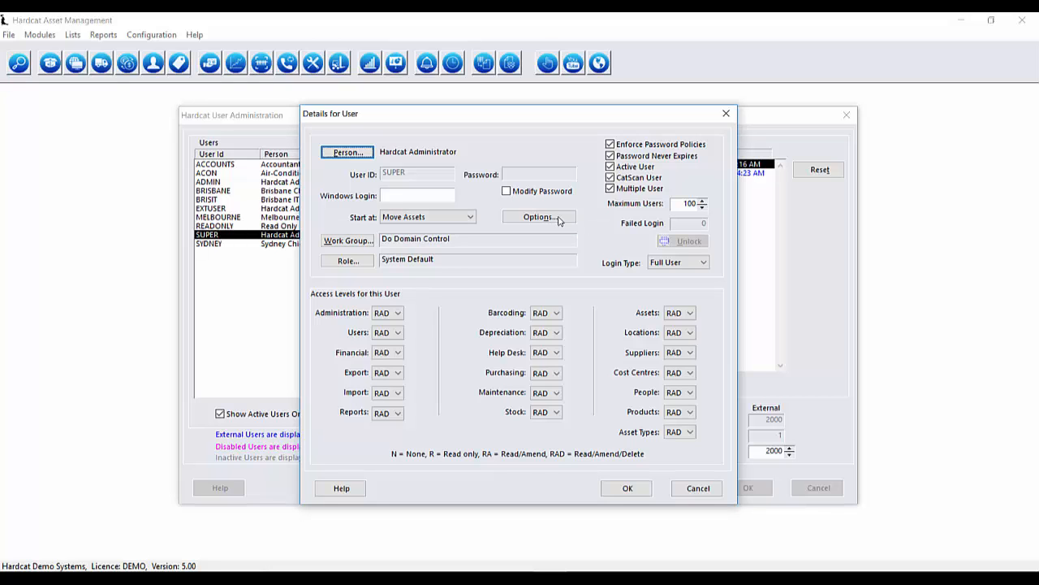
Step: Open SUPER's Options at the Issue/Return tab and review Issue Mode choices, keeping CheckSource
left_click(538, 217)
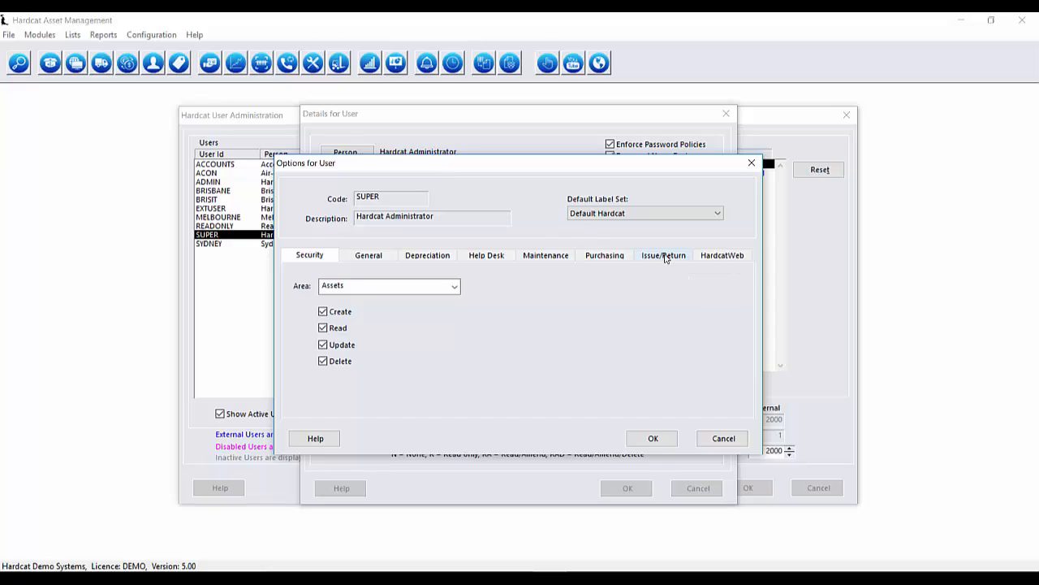
left_click(663, 255)
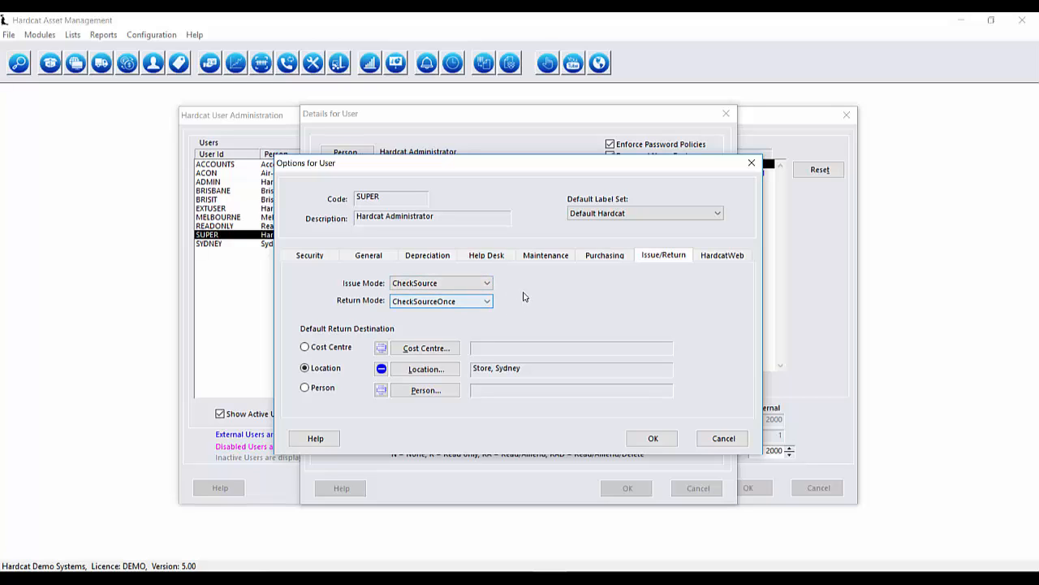
left_click(486, 283)
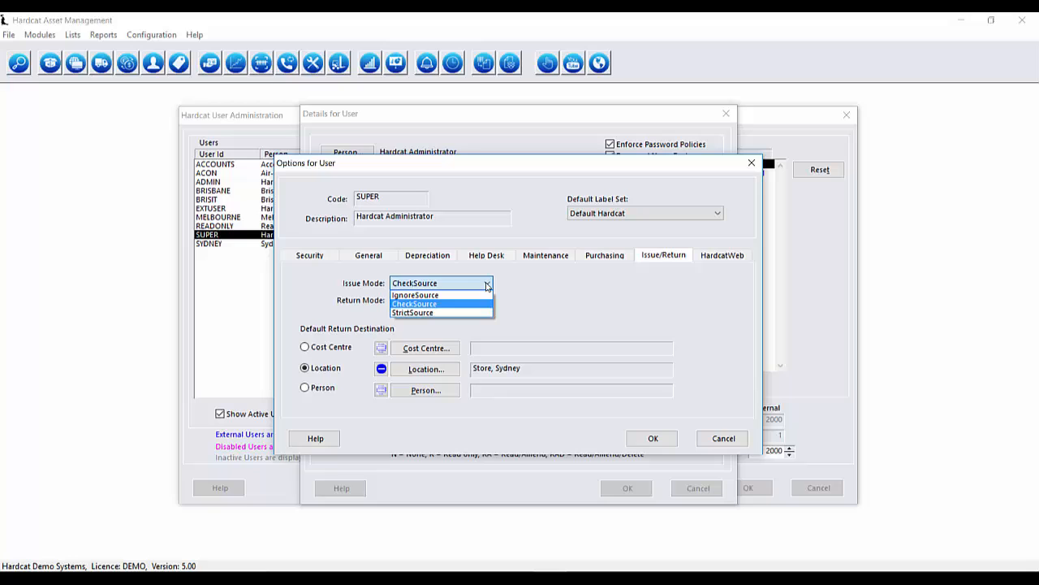
left_click(414, 303)
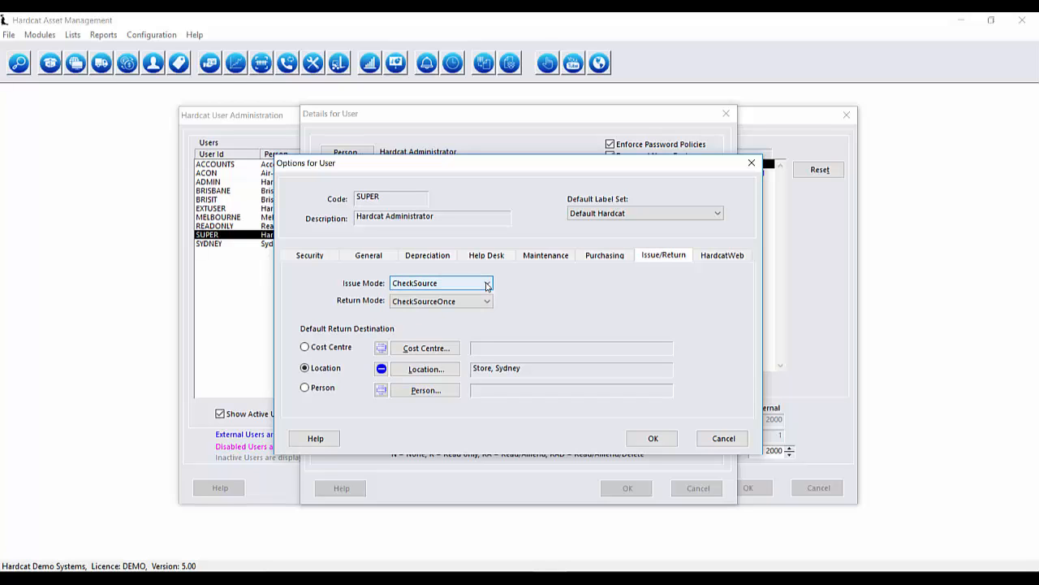
left_click(488, 282)
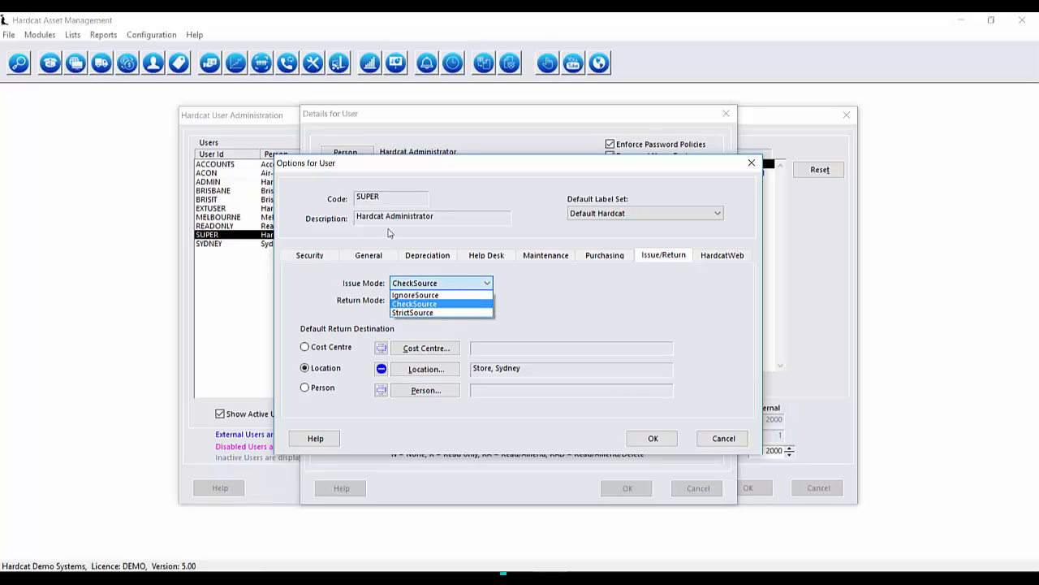
left_click(441, 303)
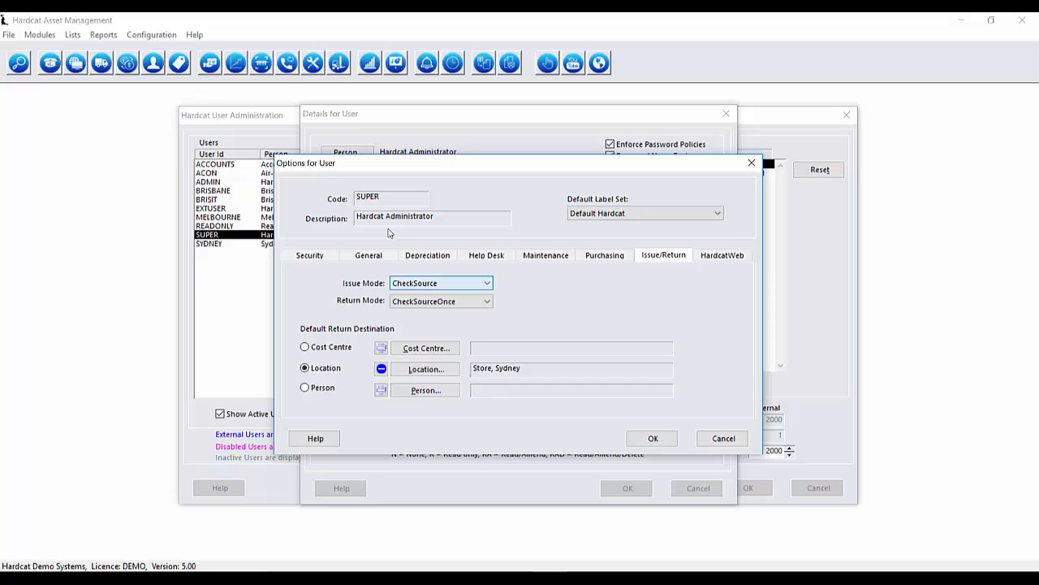
left_click(486, 283)
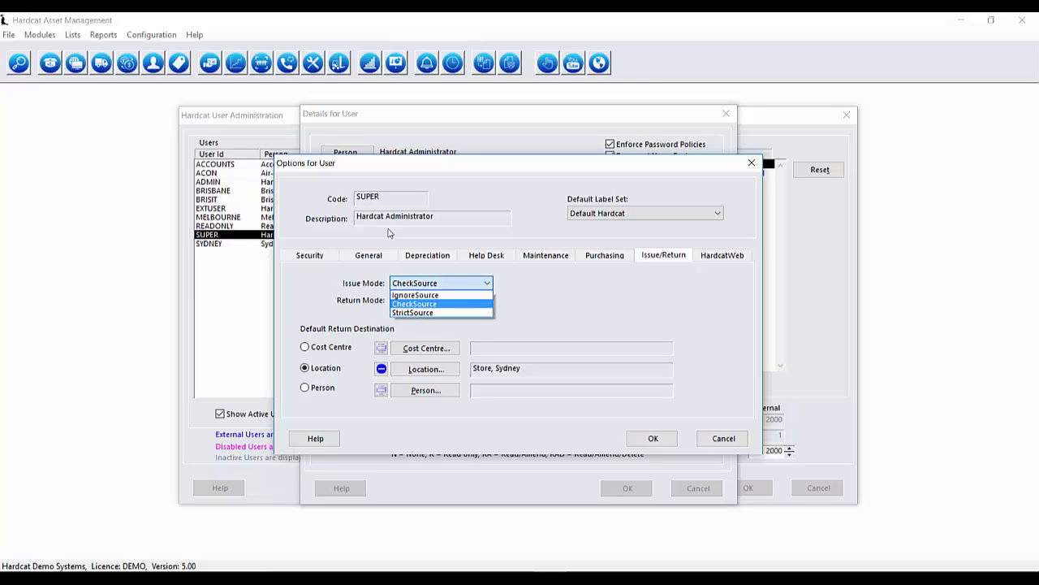
mouse_move(475, 311)
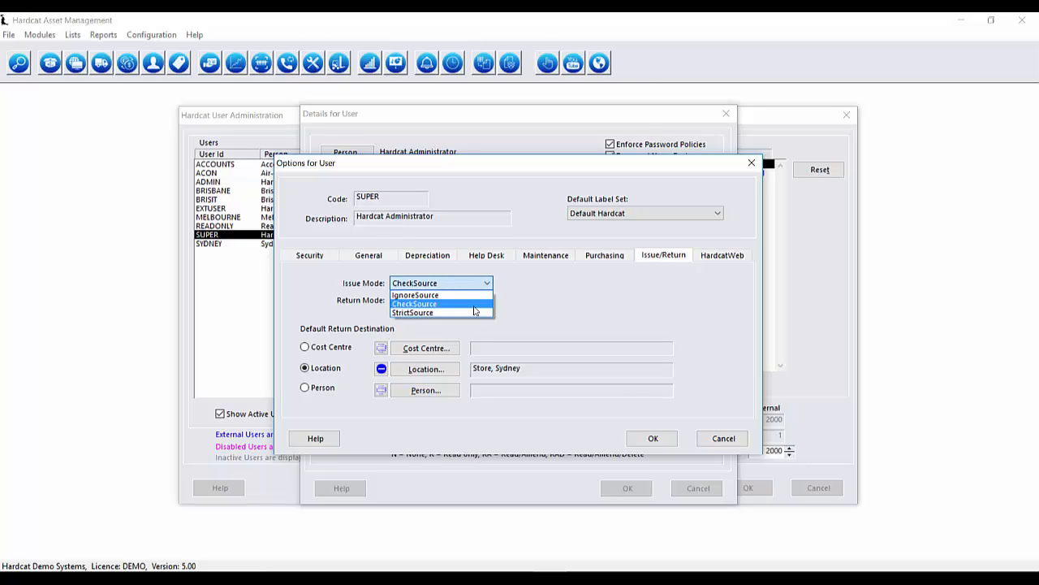
left_click(441, 300)
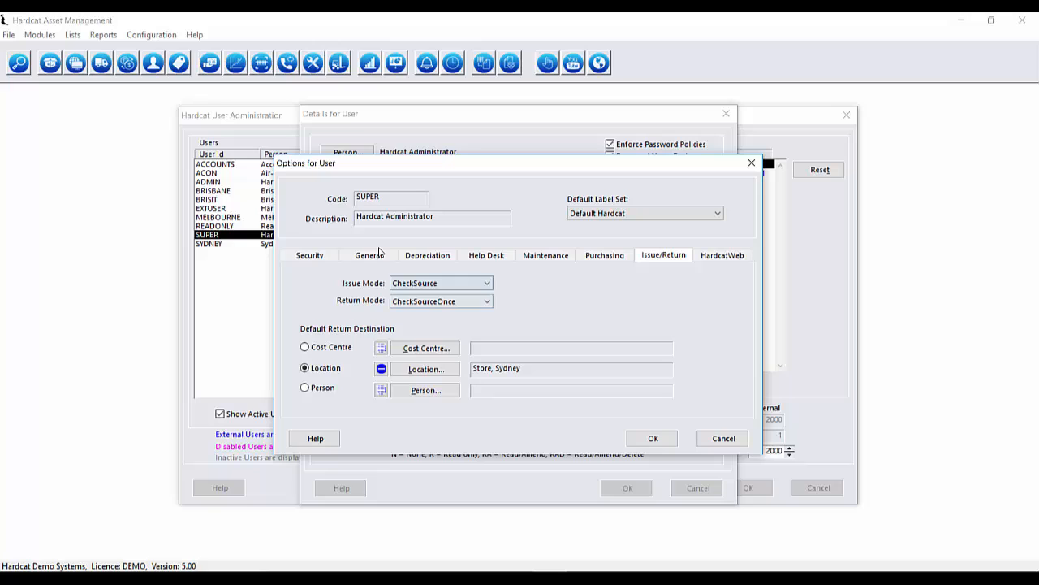
Step: Review the Return Mode choices and keep CheckSourceOnce before closing the user windows
left_click(486, 301)
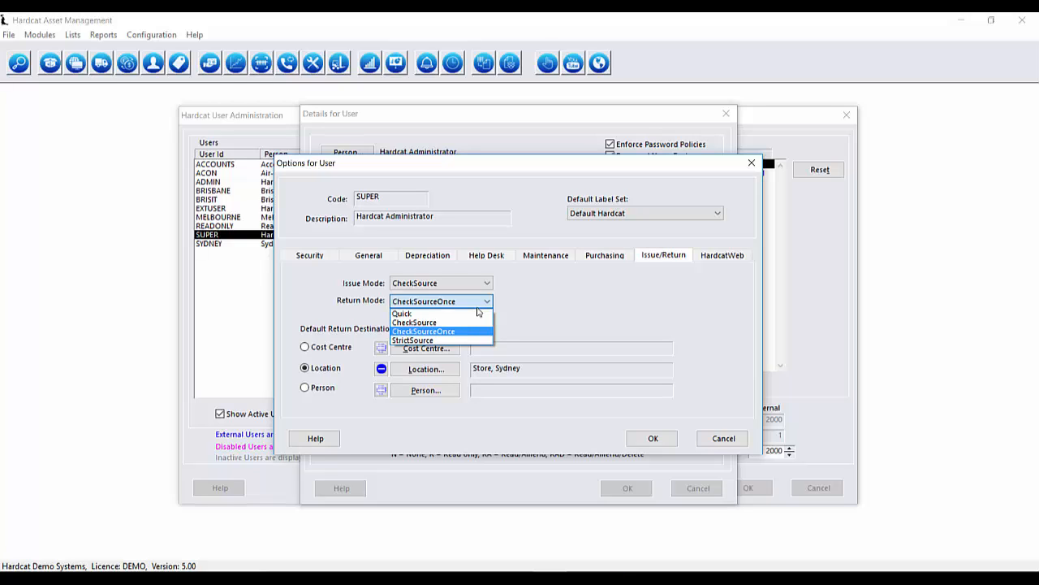
left_click(422, 331)
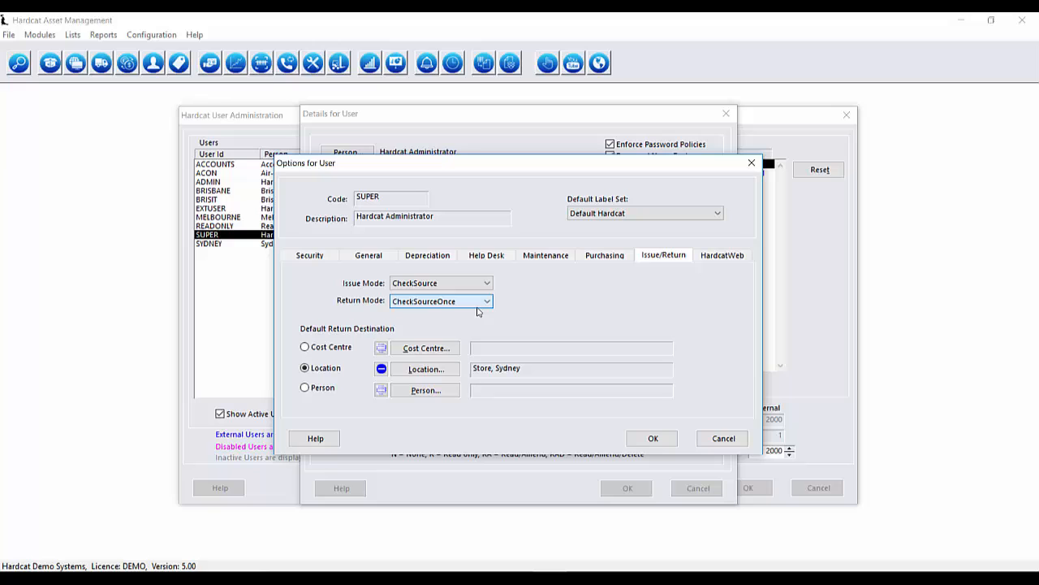
left_click(487, 301)
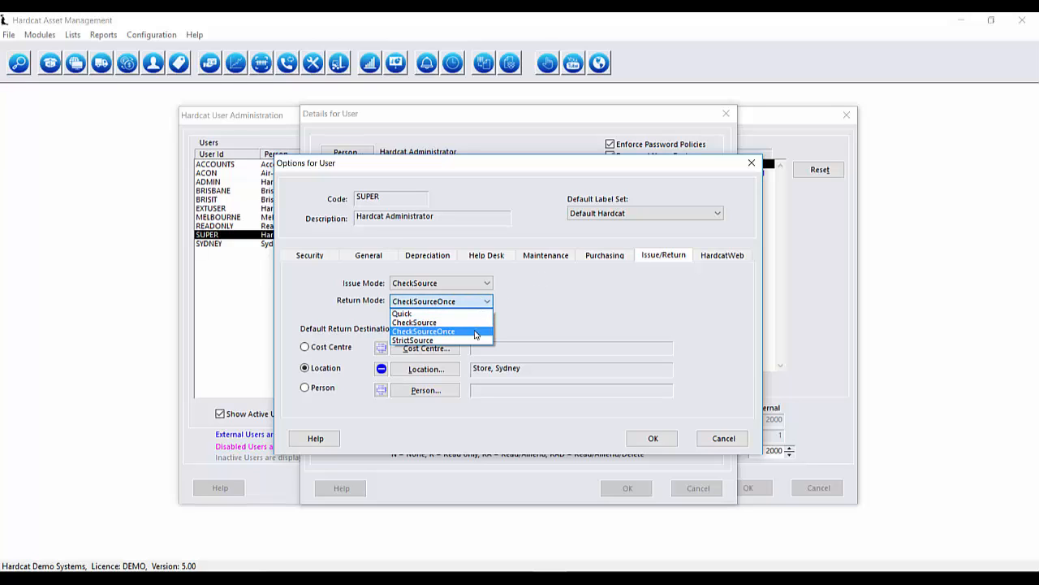
left_click(423, 330)
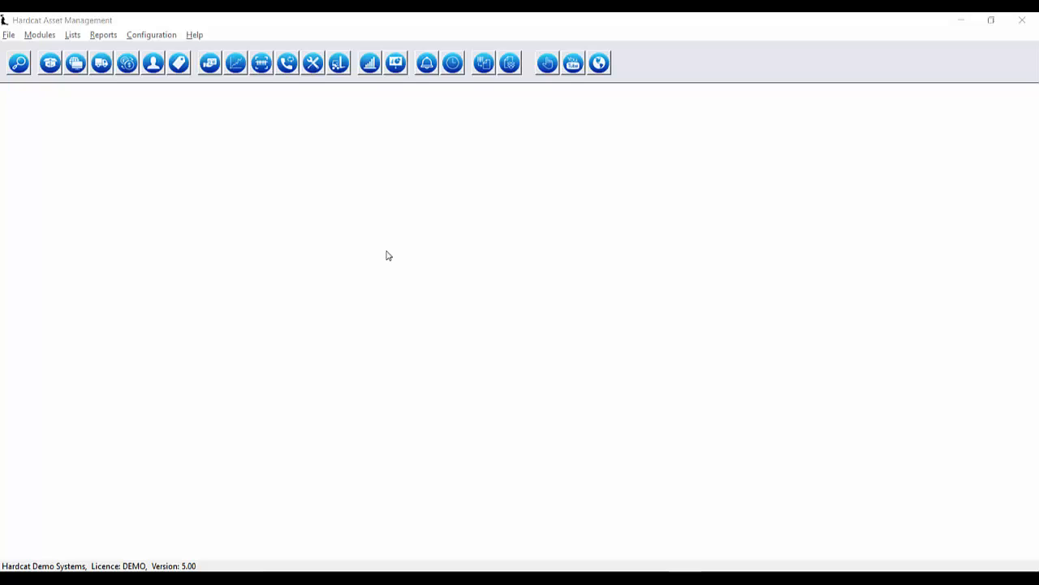
mouse_move(61, 78)
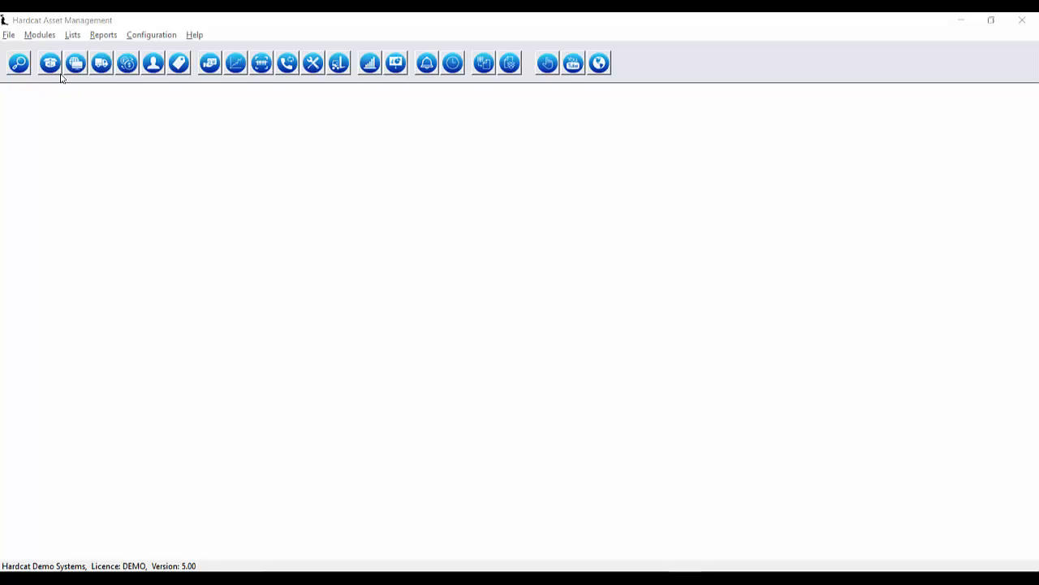
Step: Open global Hardcat Options from File > Administration, leaving Fault Condition unchanged
left_click(8, 34)
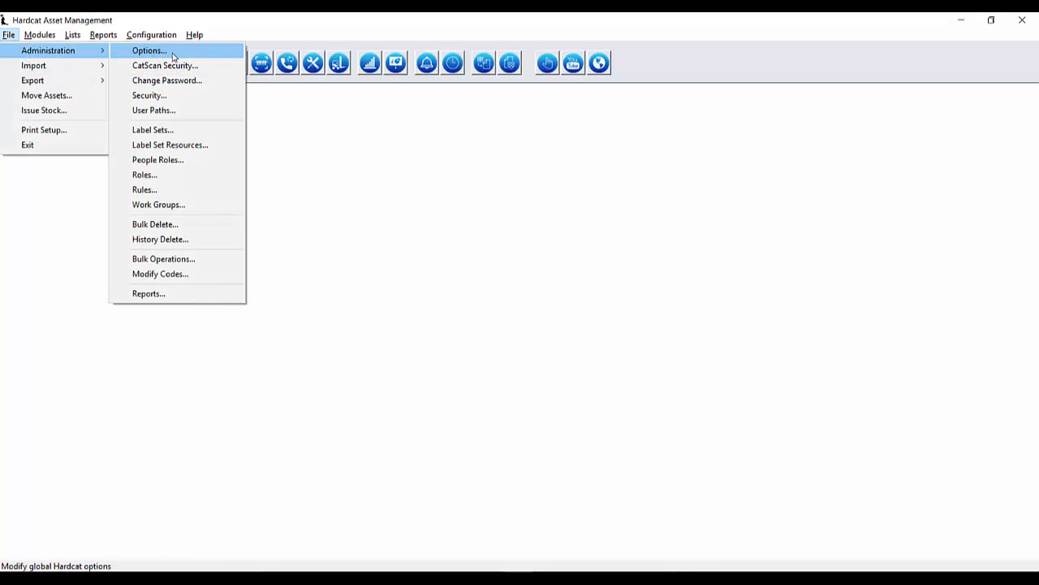
left_click(149, 50)
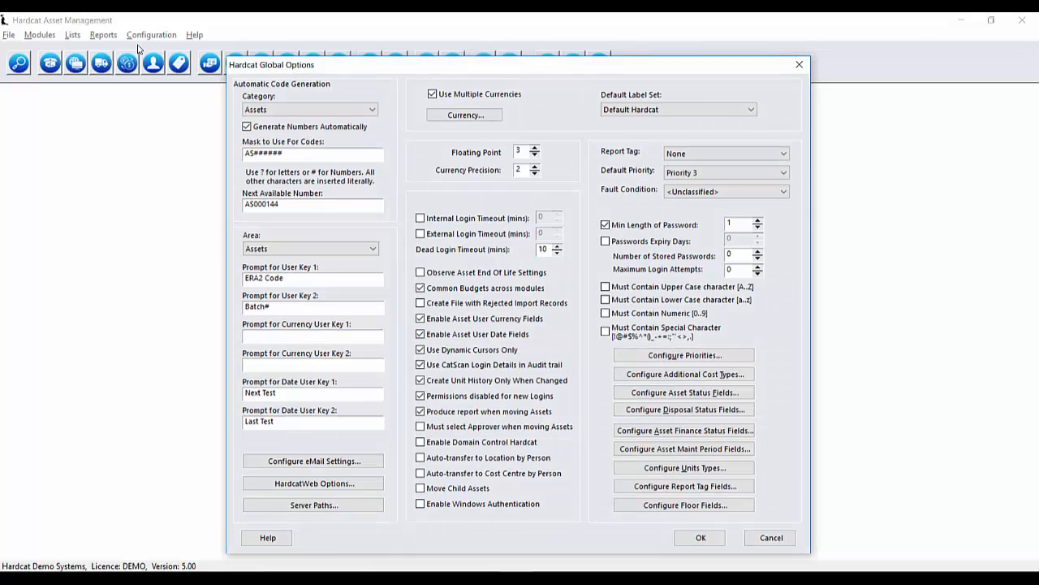
mouse_move(815, 195)
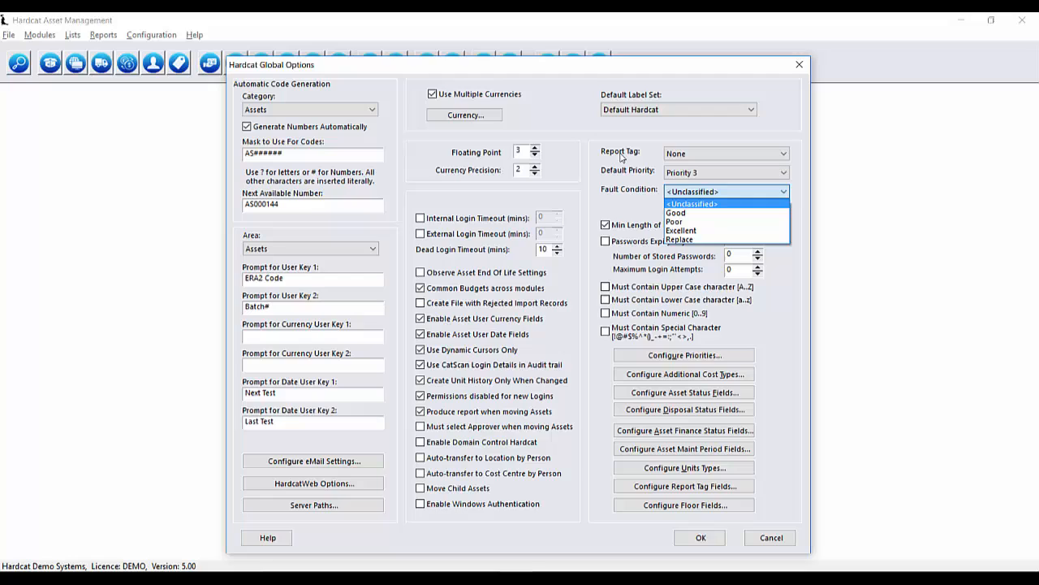
left_click(674, 220)
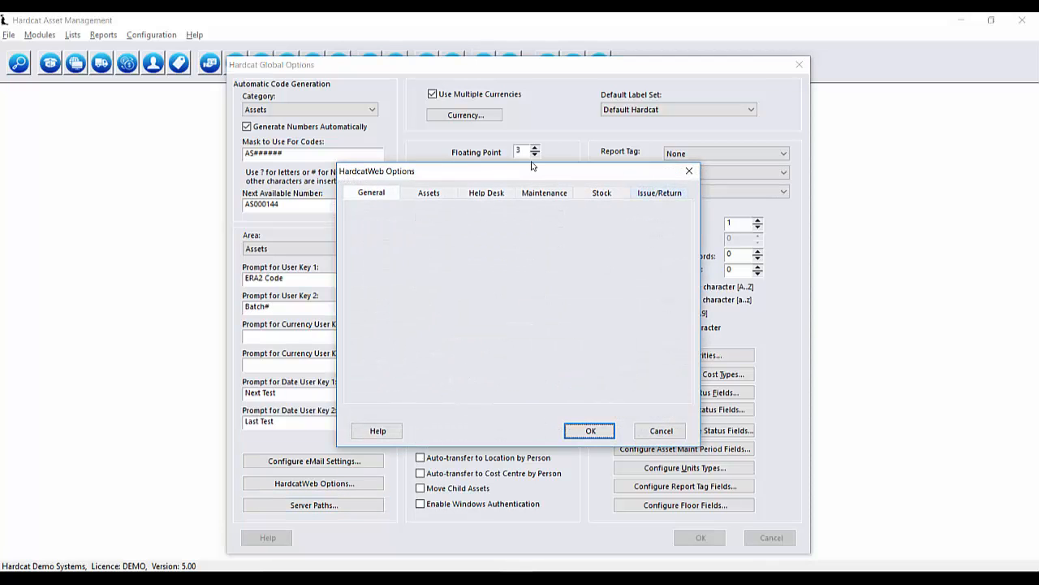
Step: Show the Issue/Return tab of HardcatWeb Options, with CheckSource issue and return modes
left_click(660, 192)
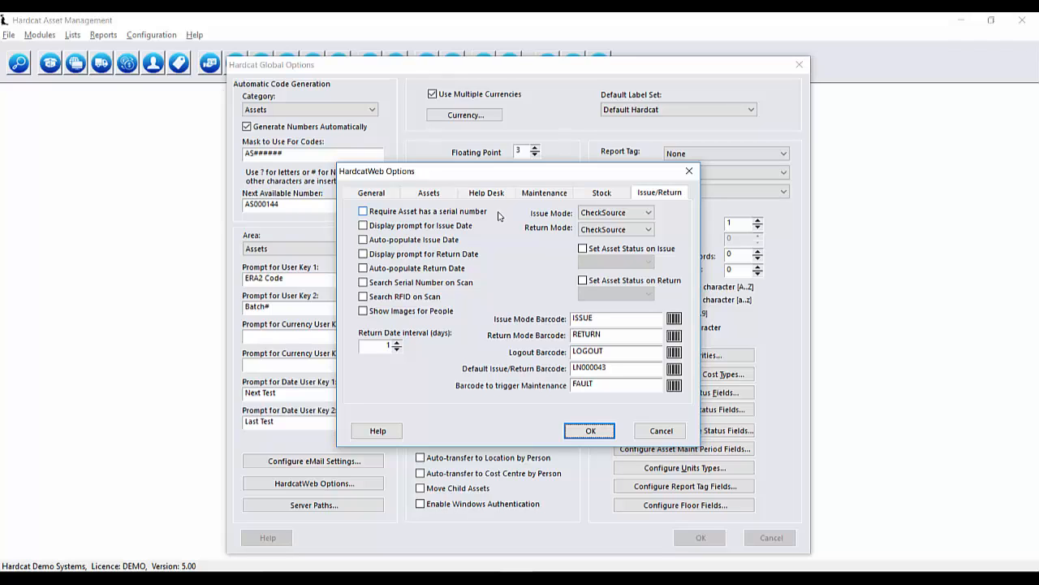
mouse_move(483, 221)
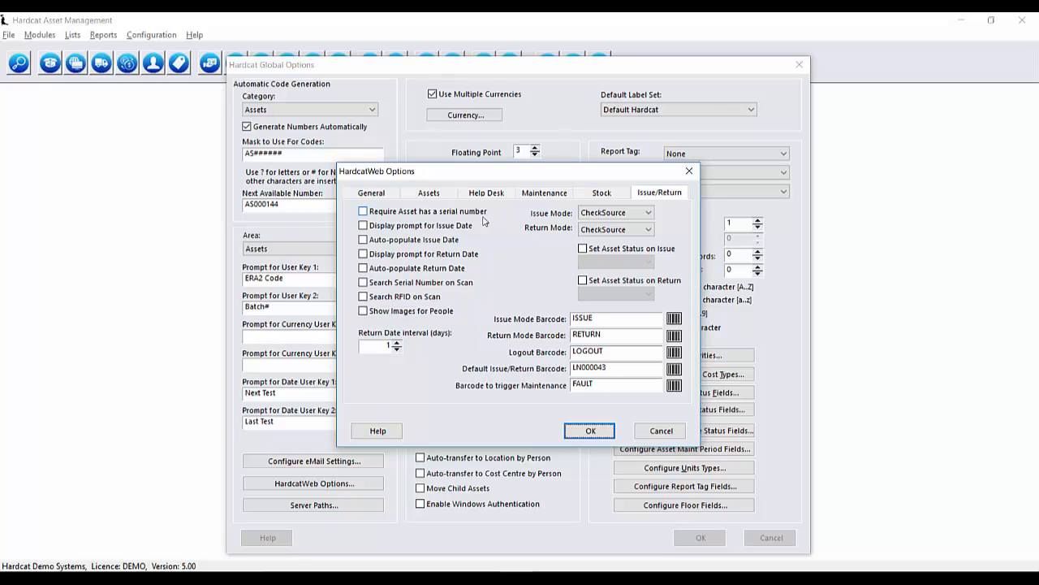
mouse_move(444, 225)
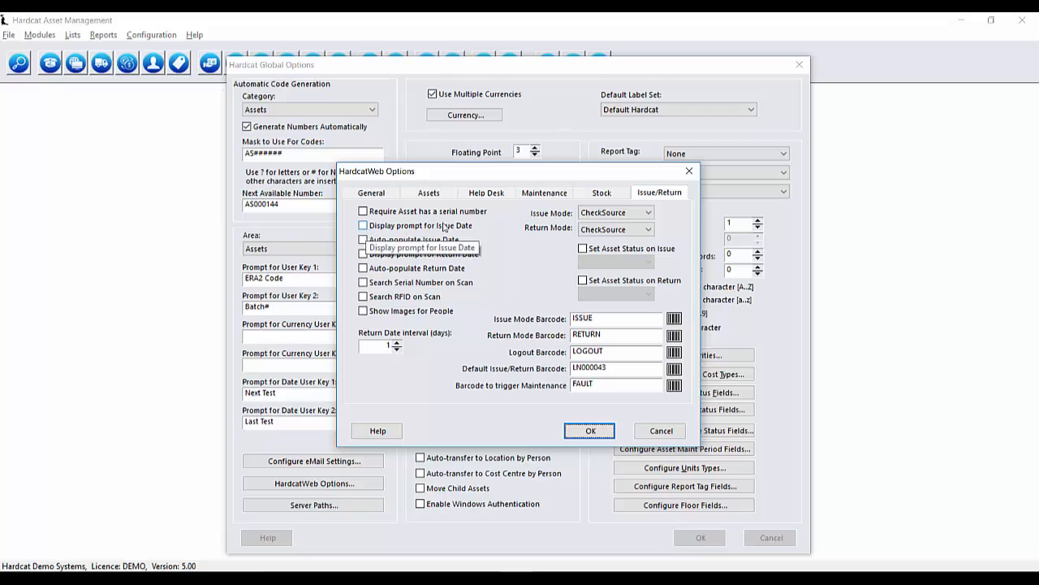
mouse_move(485, 261)
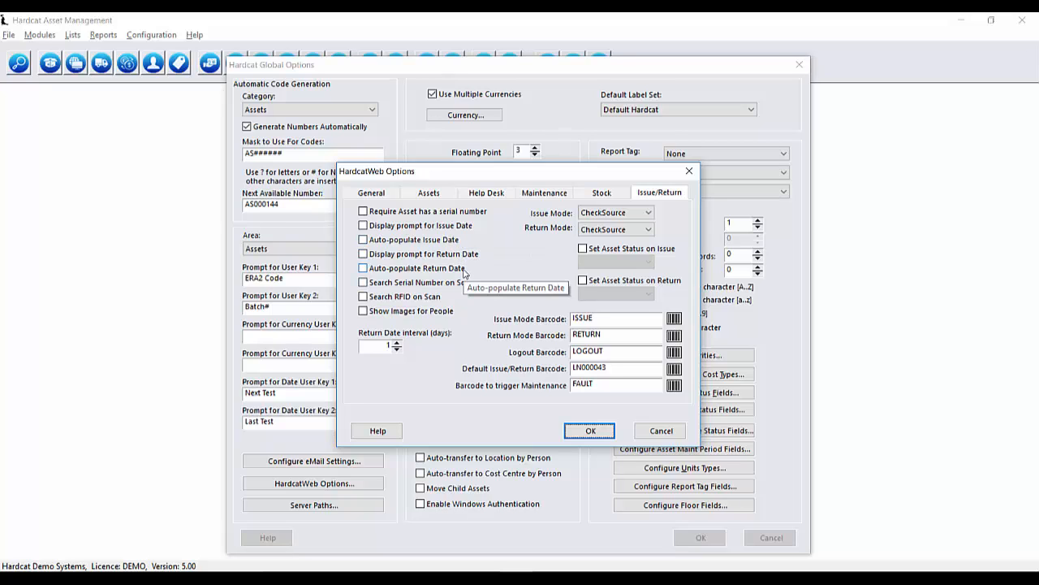
mouse_move(465, 282)
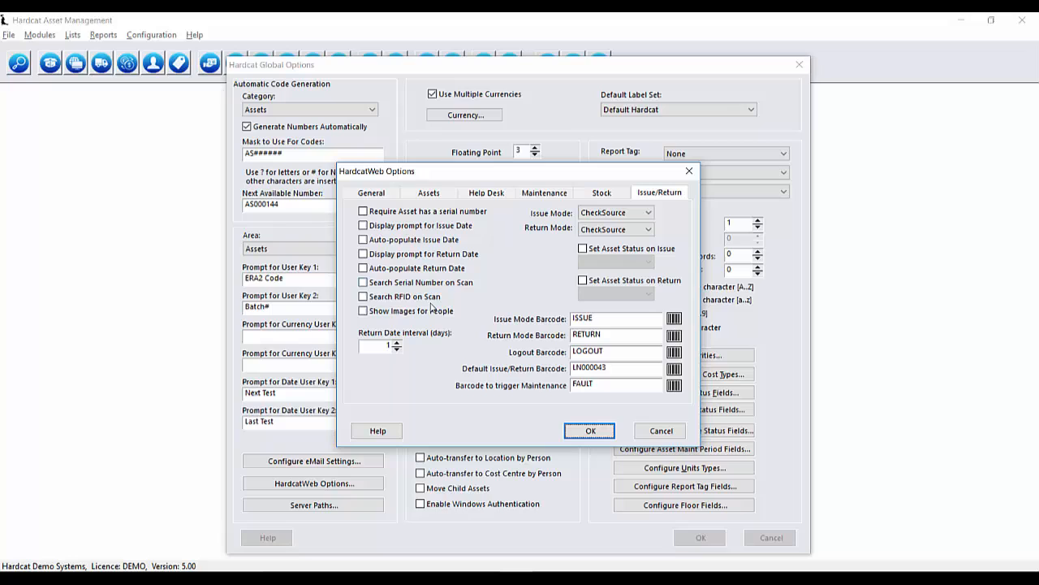
mouse_move(423, 304)
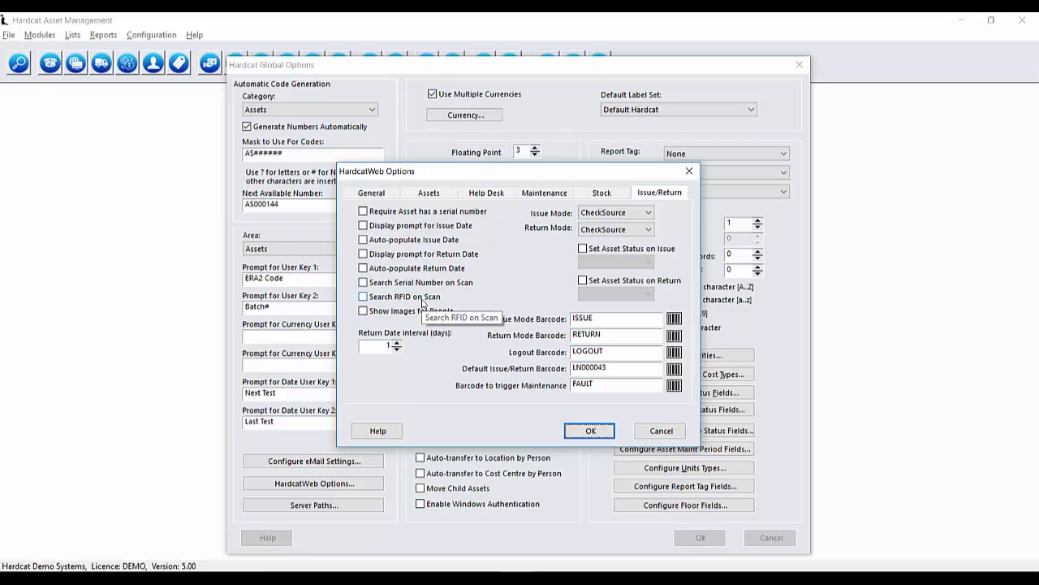
mouse_move(430, 313)
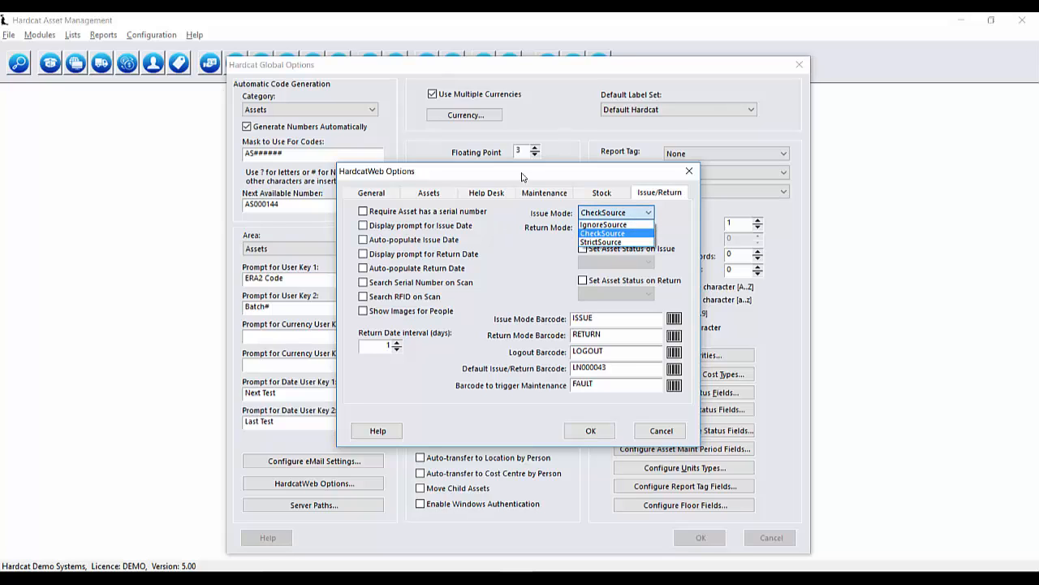
left_click(603, 233)
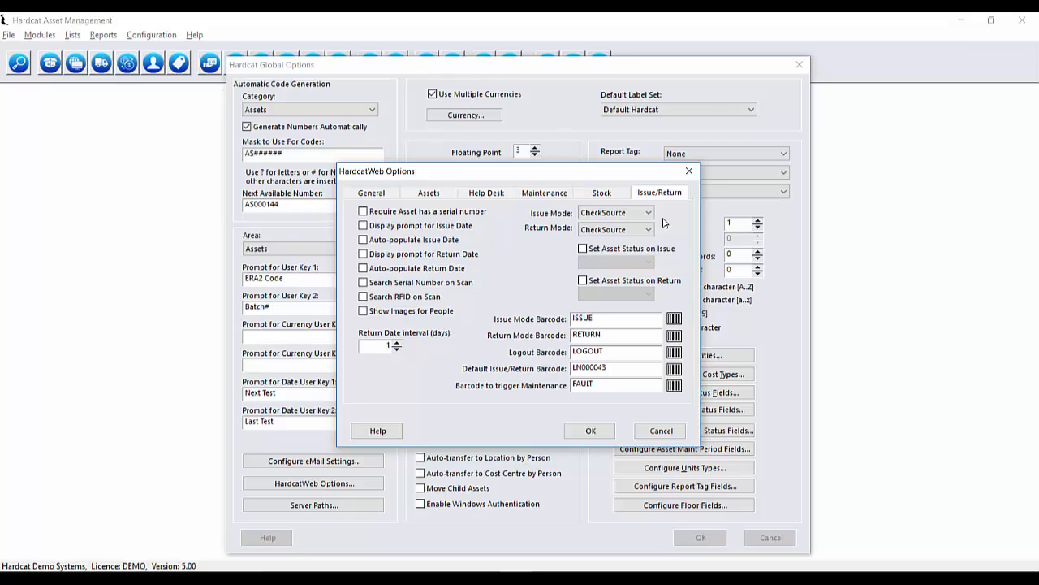
mouse_move(668, 222)
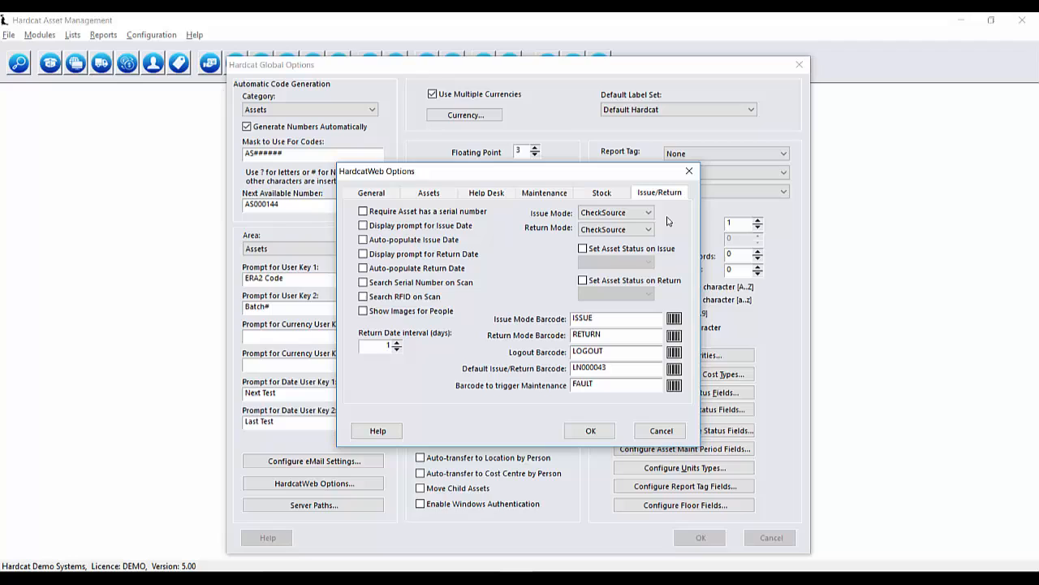
mouse_move(676, 203)
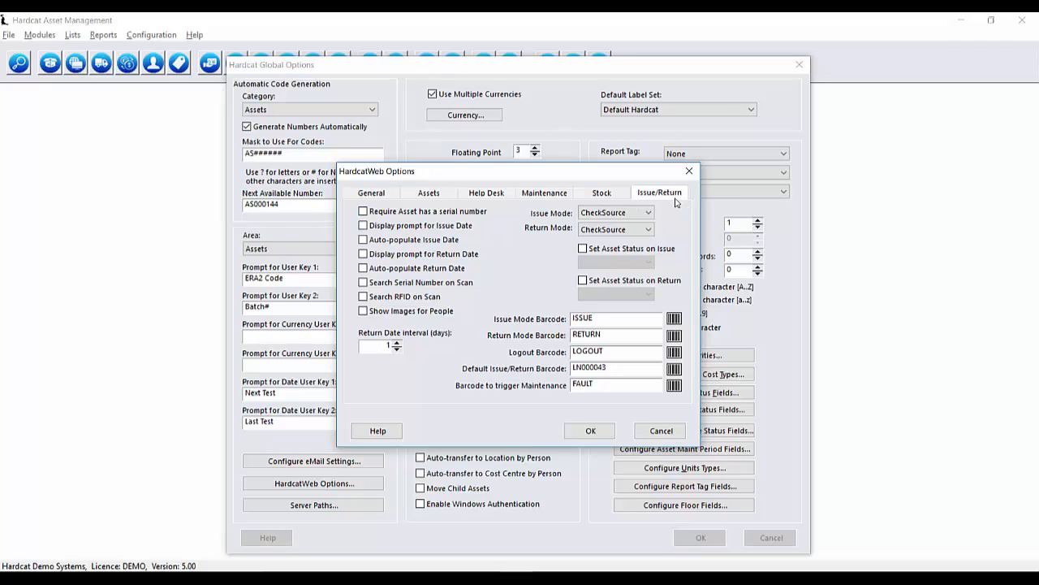
mouse_move(675, 261)
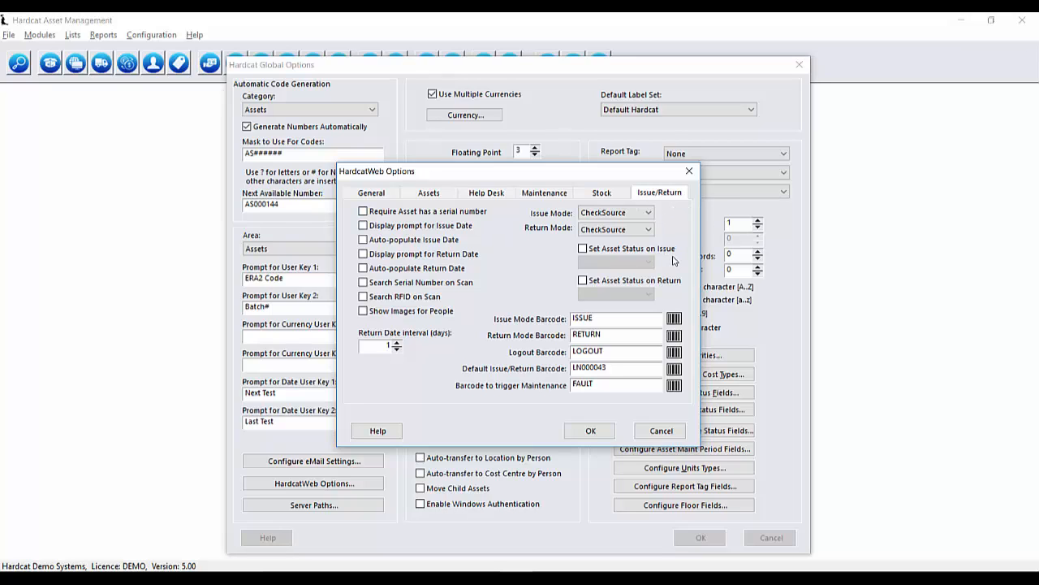
mouse_move(583, 249)
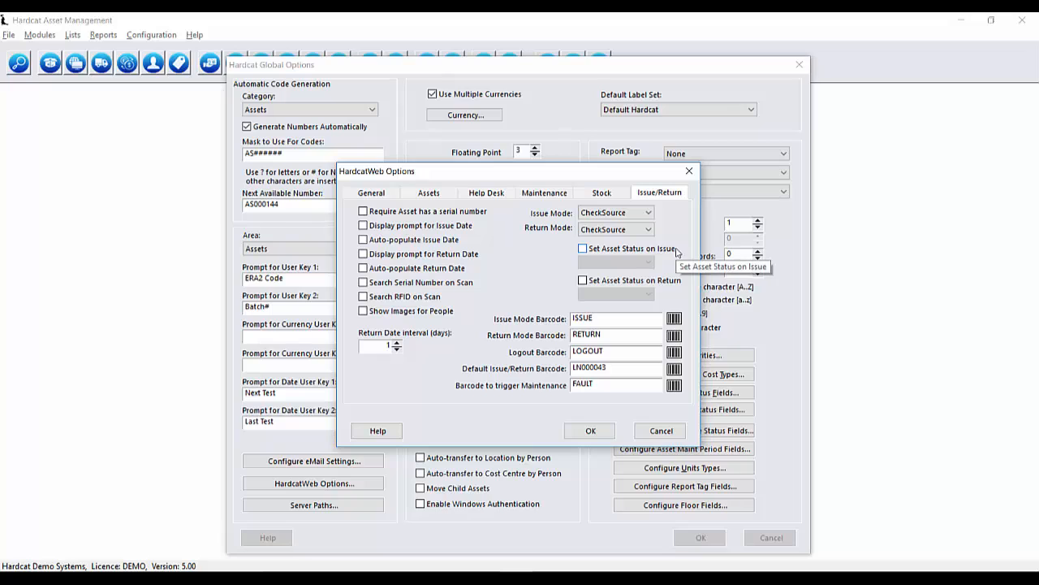
left_click(583, 247)
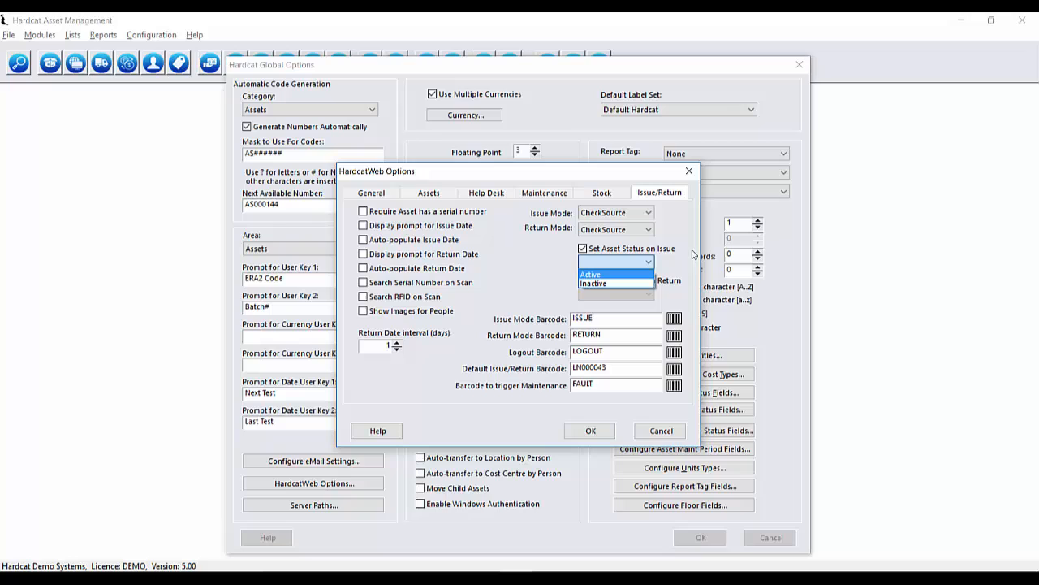
left_click(582, 247)
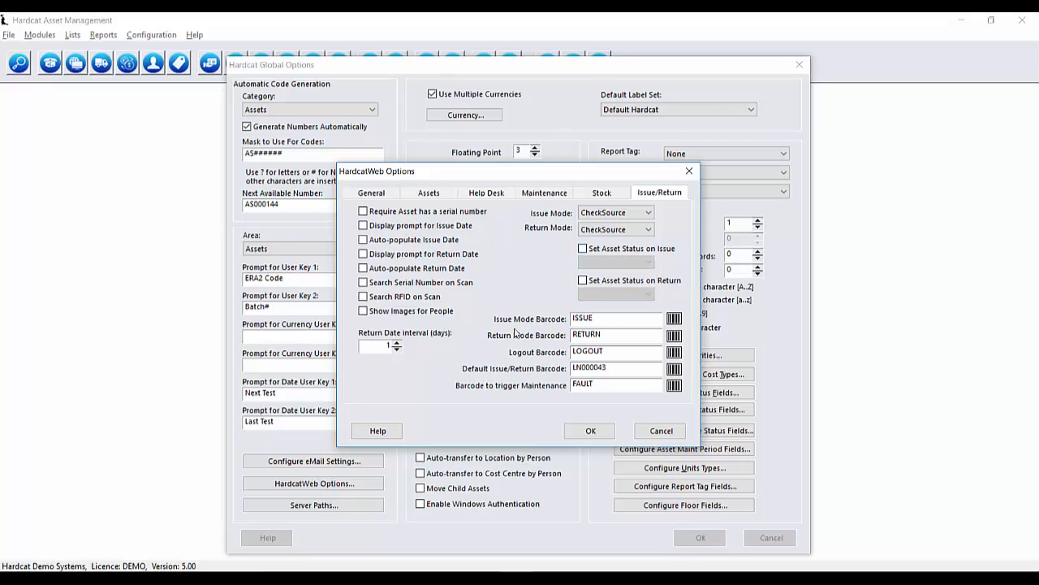
mouse_move(689, 323)
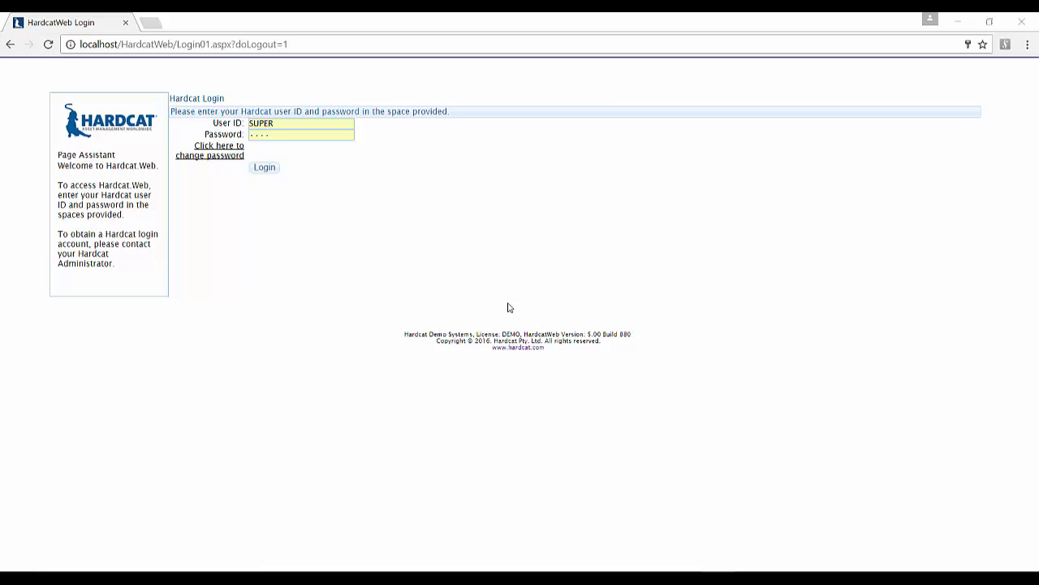
mouse_move(148, 44)
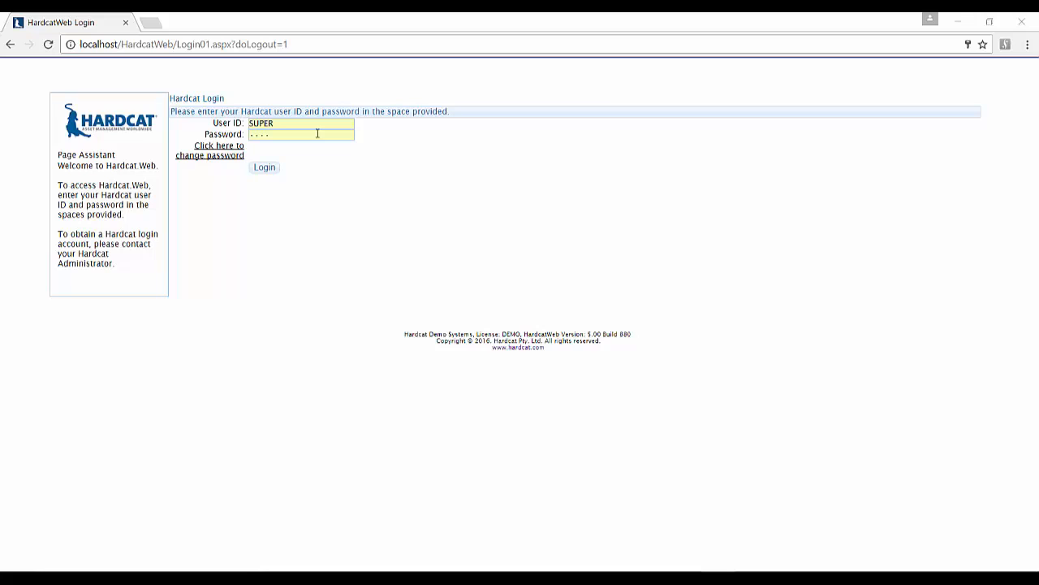
mouse_move(288, 176)
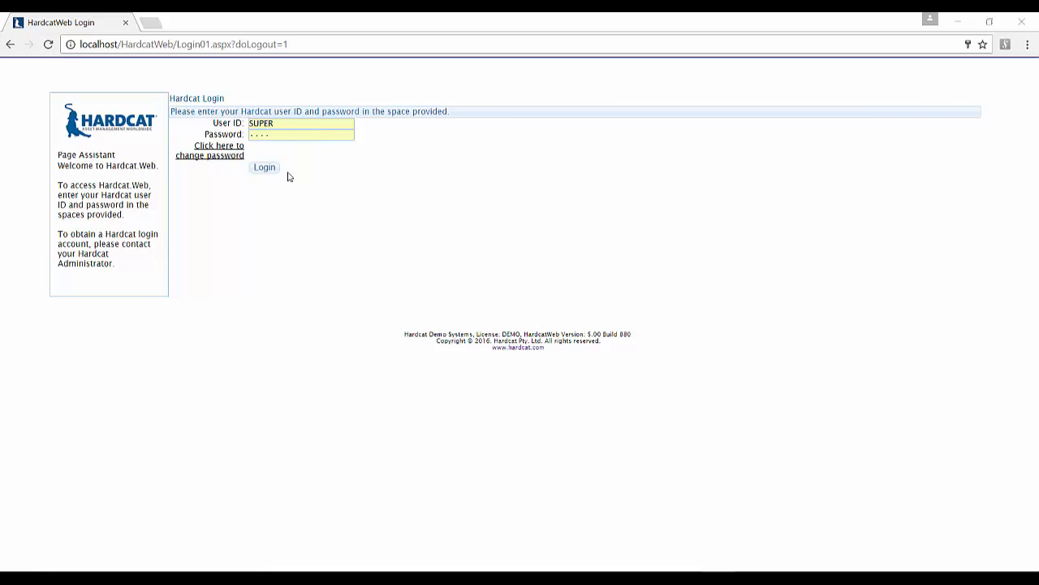
Step: Submit the pre-filled SUPER credentials on the HardcatWeb Login page
left_click(264, 168)
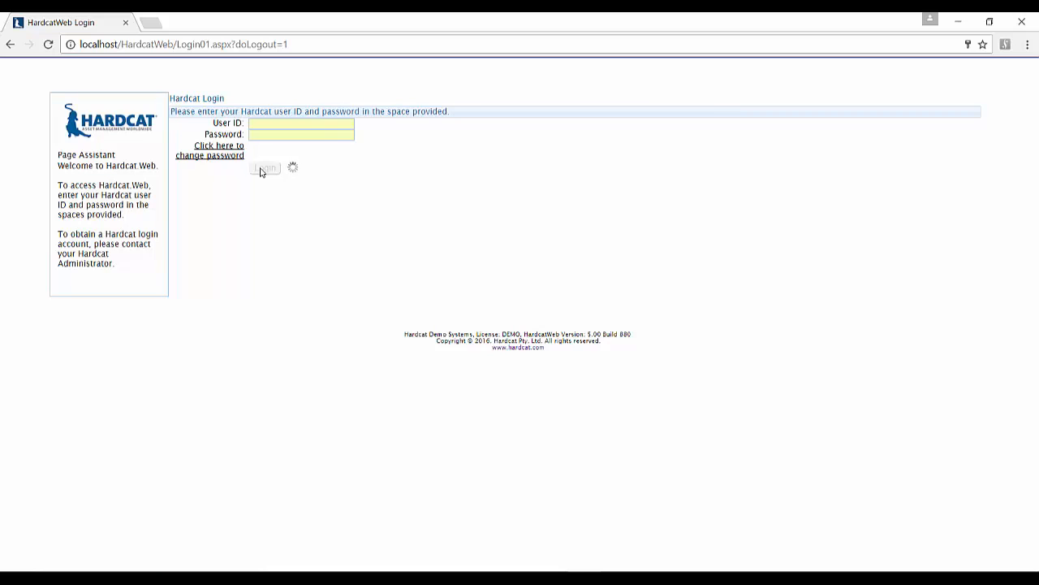
left_click(266, 168)
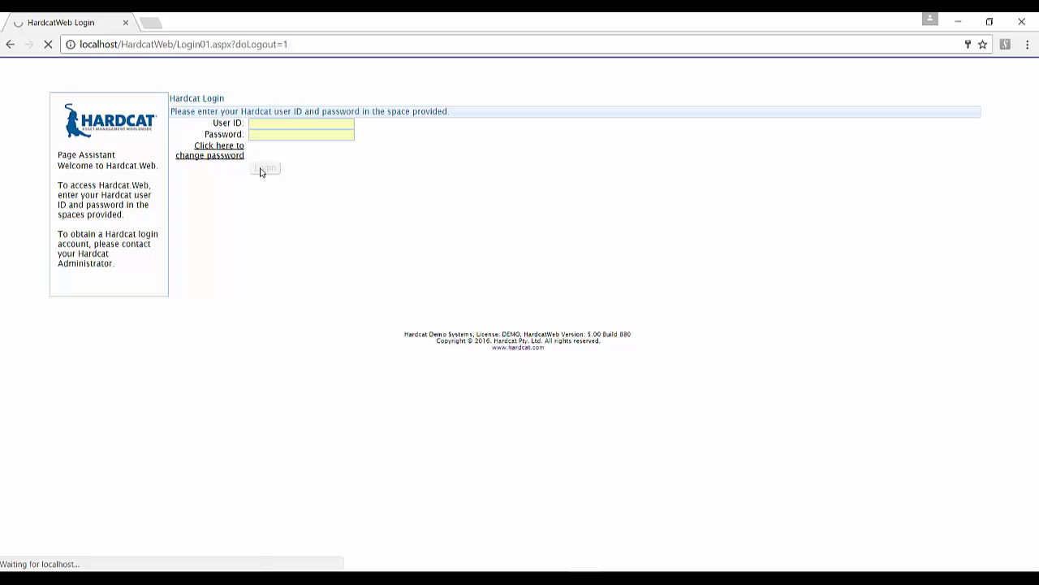
Step: Set the issue destination to Receiving Dock Martin Pl, Sydney with barcode LN000016
left_click(264, 168)
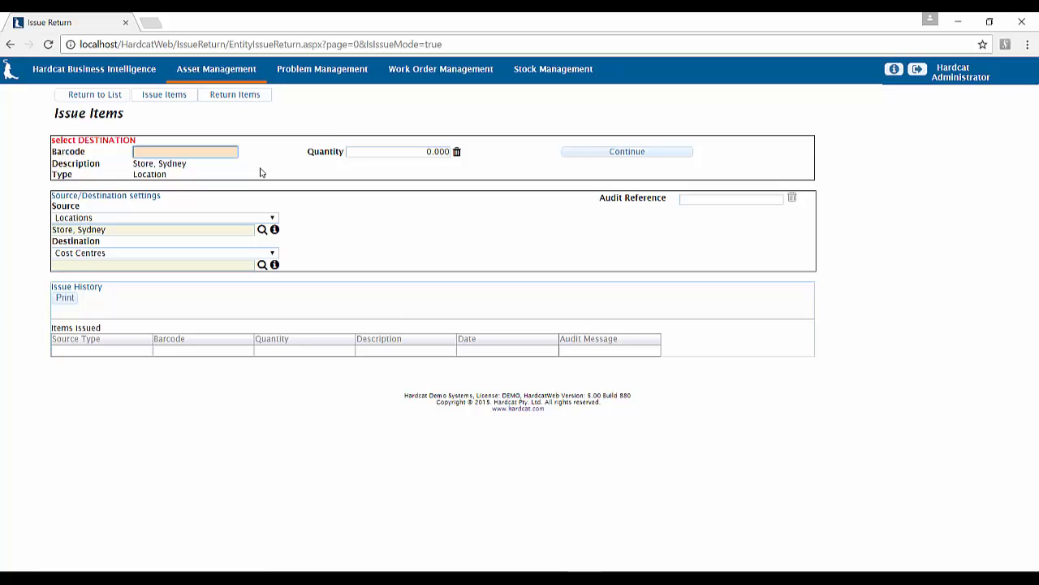
type("LN000016")
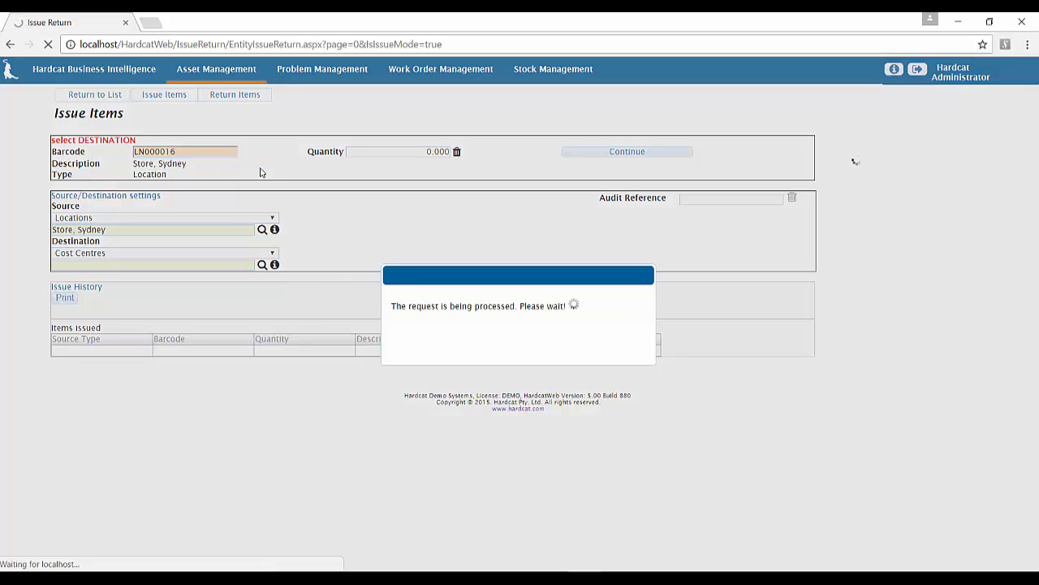
left_click(626, 152)
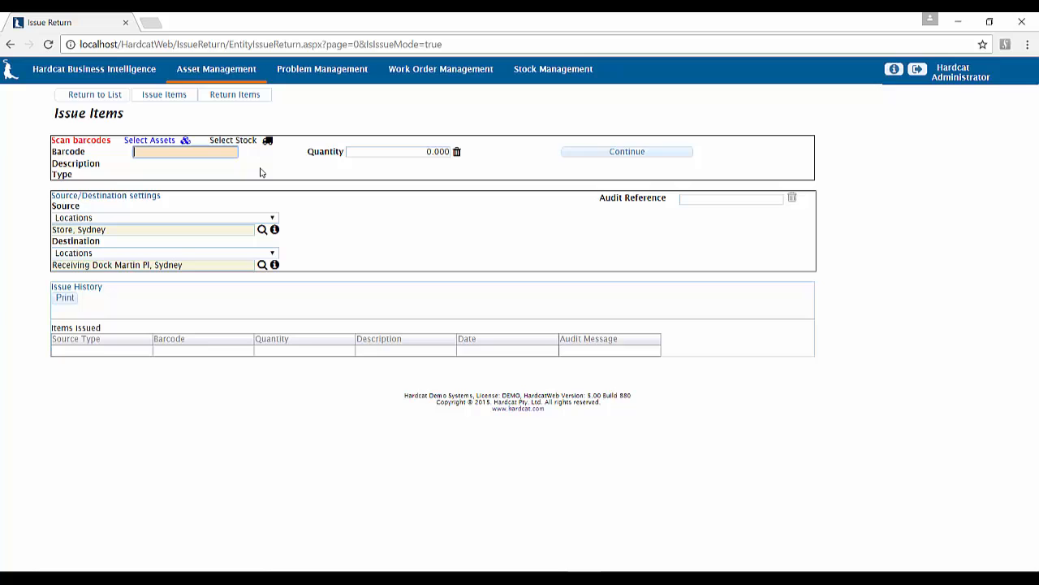
Step: Issue assets ASB000001, ASB000097, HC01113 and ASB000096, then scan battery barcode 15987563
type("ASB000001")
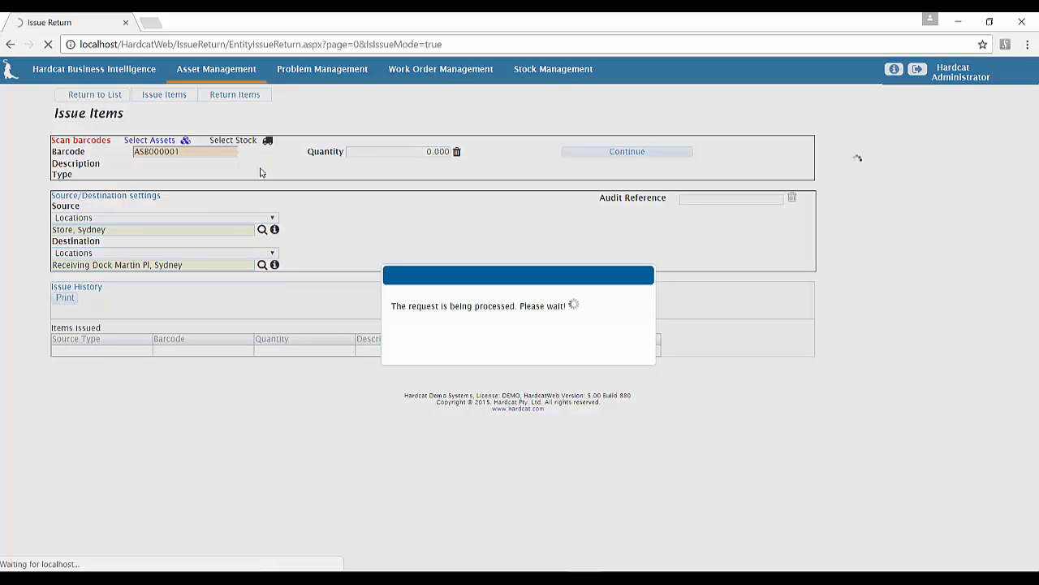
left_click(627, 151)
type("HC01113")
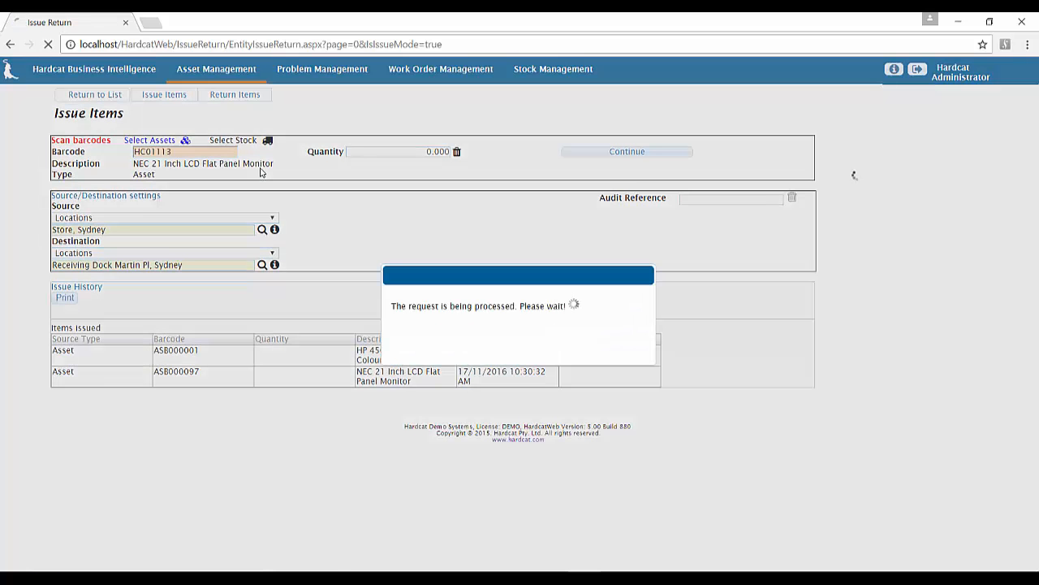
left_click(627, 151)
type("ASB000096")
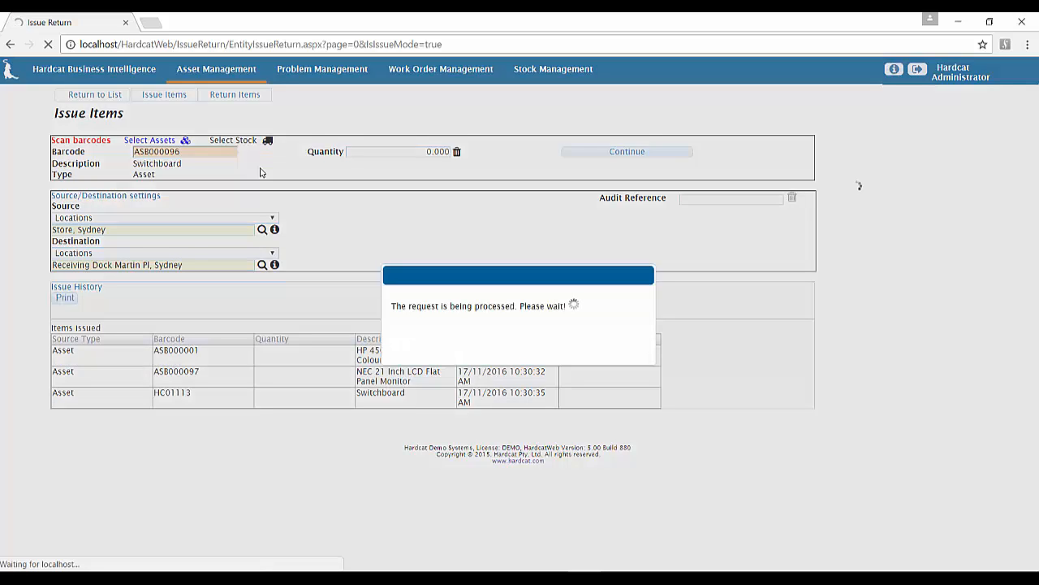
left_click(627, 152)
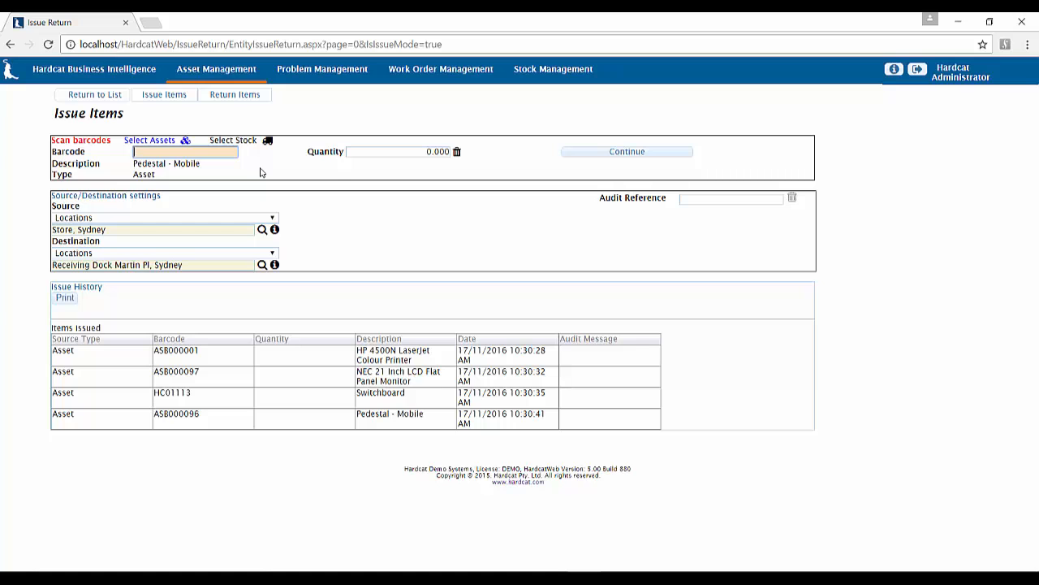
type("15987563")
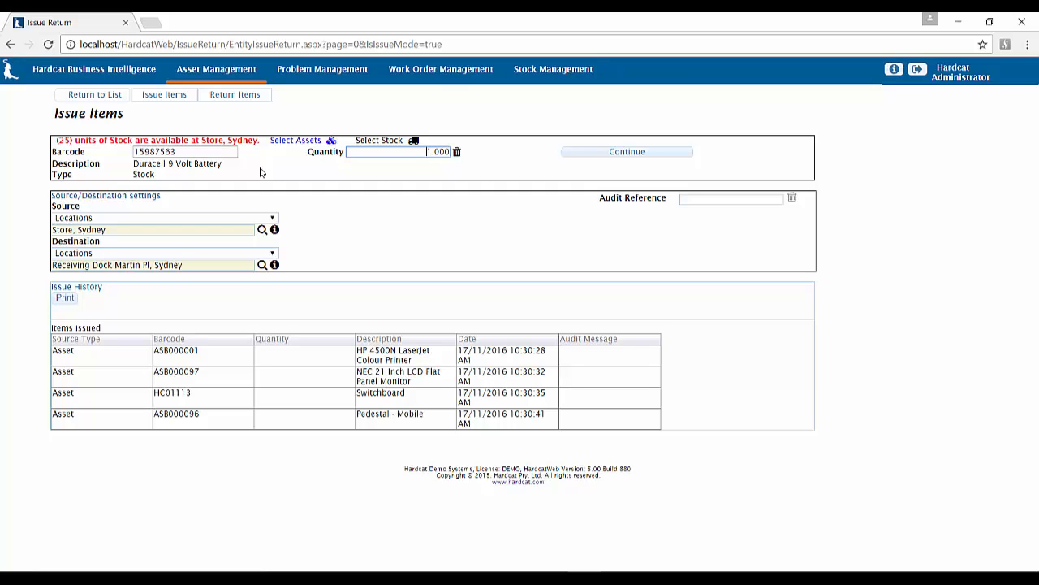
mouse_move(211, 135)
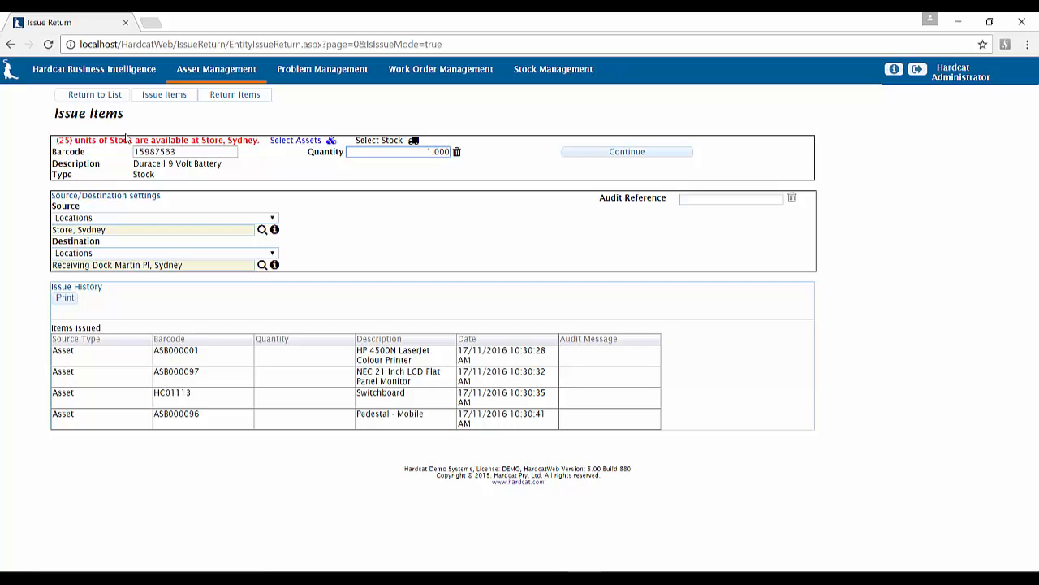
Step: Issue 15 Duracell 9 Volt Battery and 5 Eveready GOLD AA Battery units
left_click(398, 152)
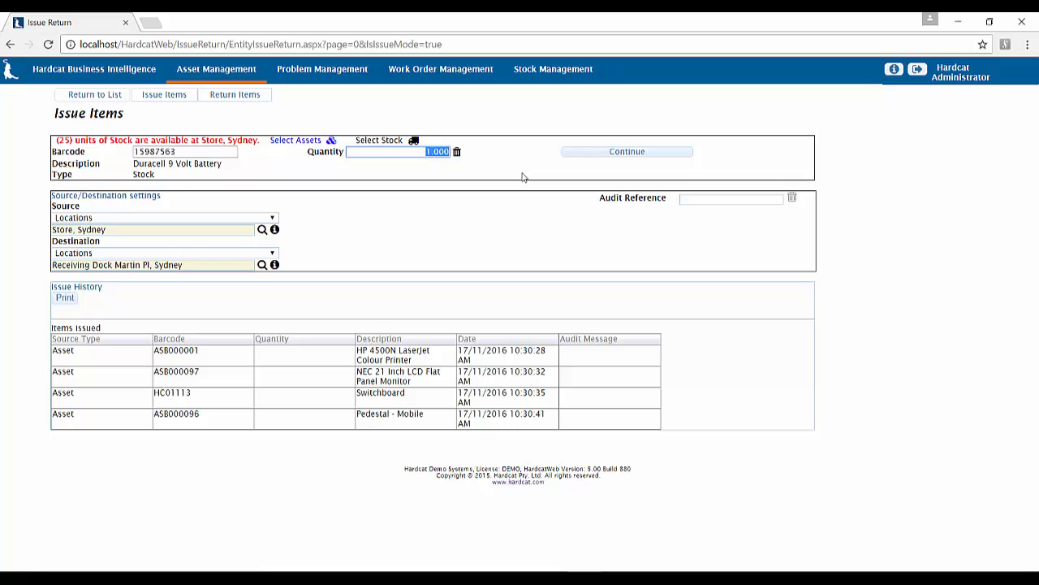
type("15")
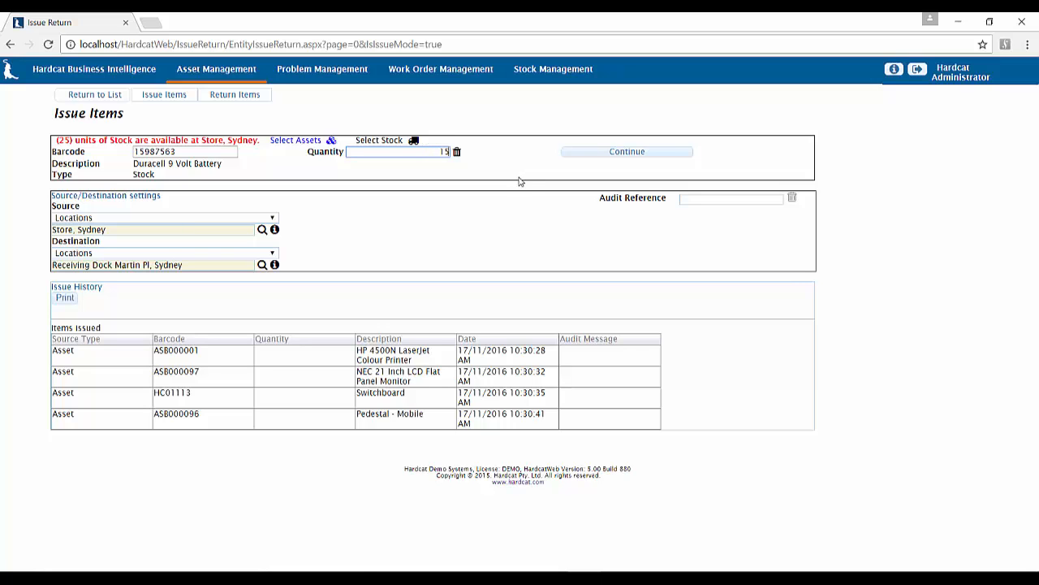
left_click(627, 152)
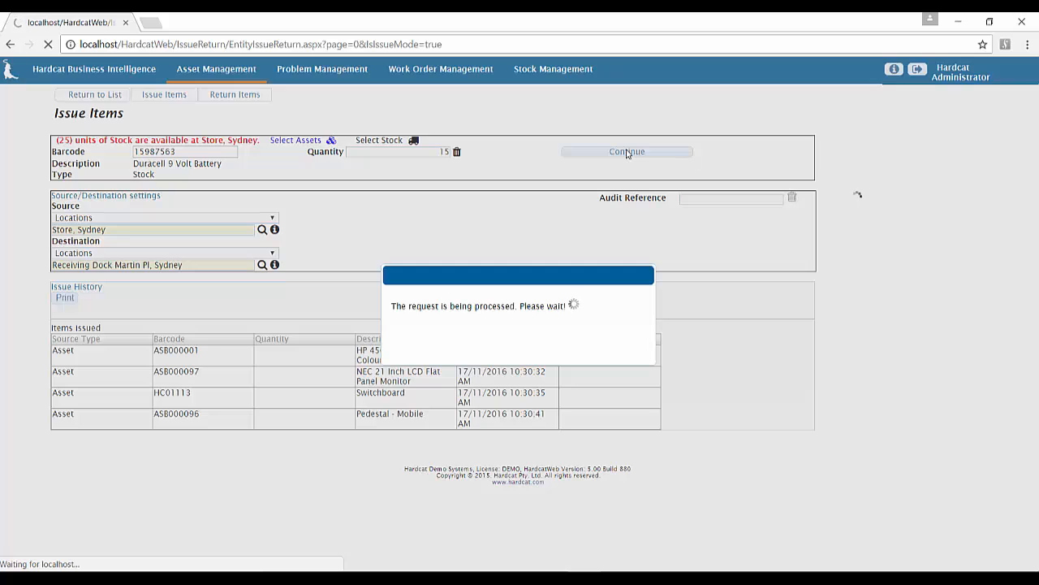
left_click(626, 152)
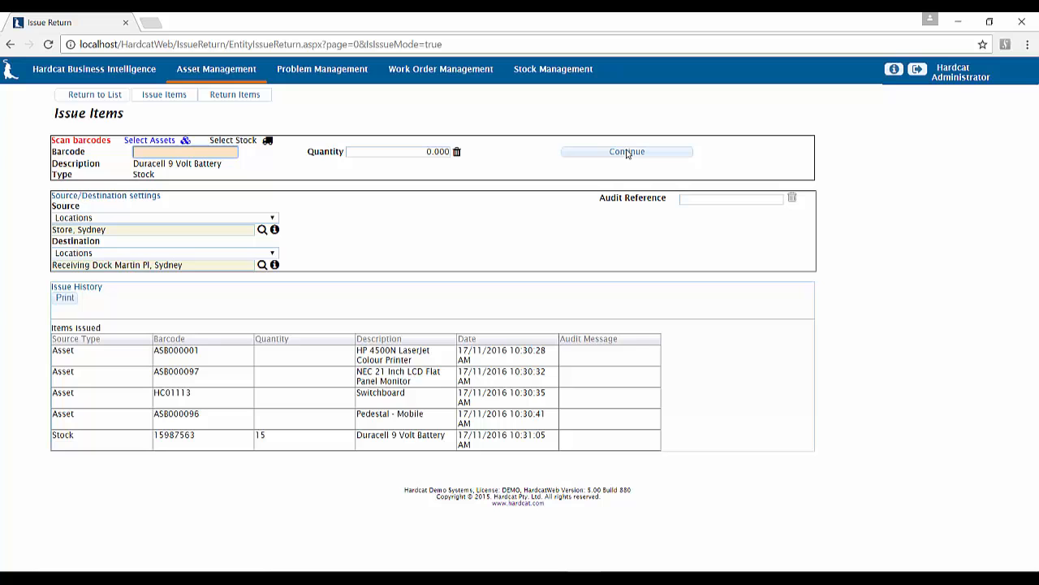
type("45699872")
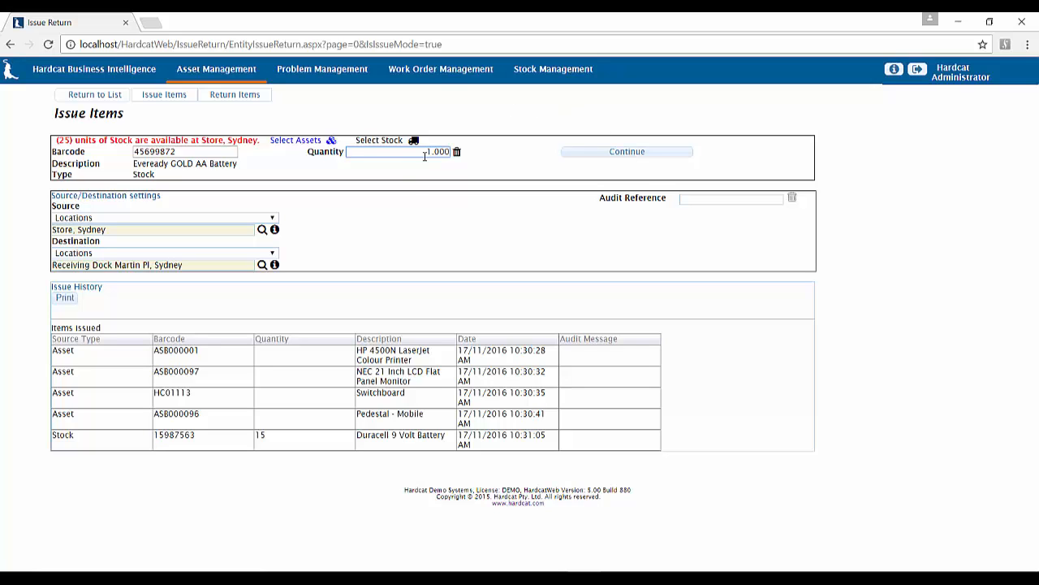
type("5")
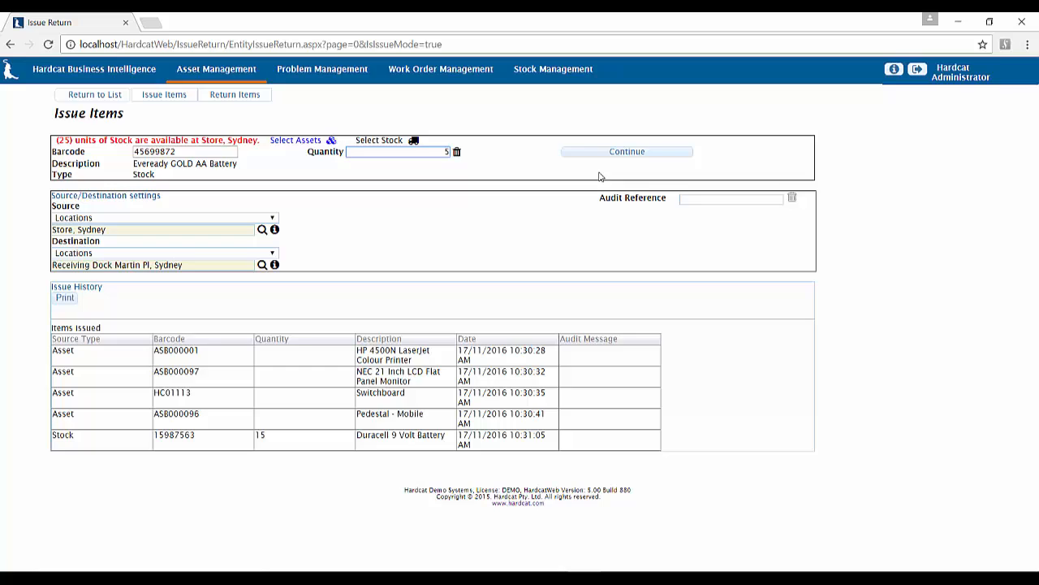
left_click(626, 152)
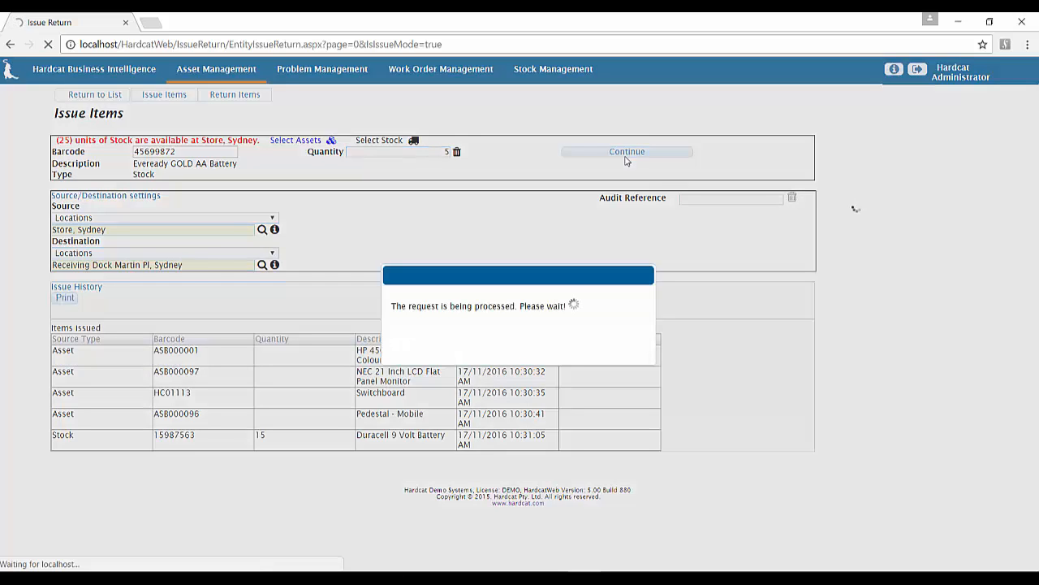
Step: Issue the Compaq workstation and Generic Weapon ASB000116, dismissing the 'destination already set' message
left_click(626, 151)
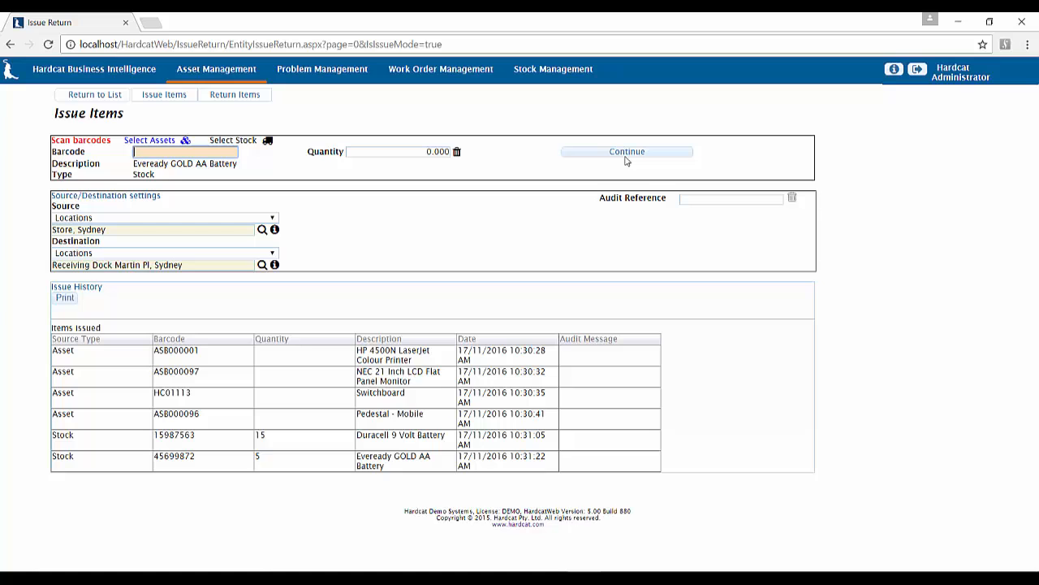
left_click(627, 151)
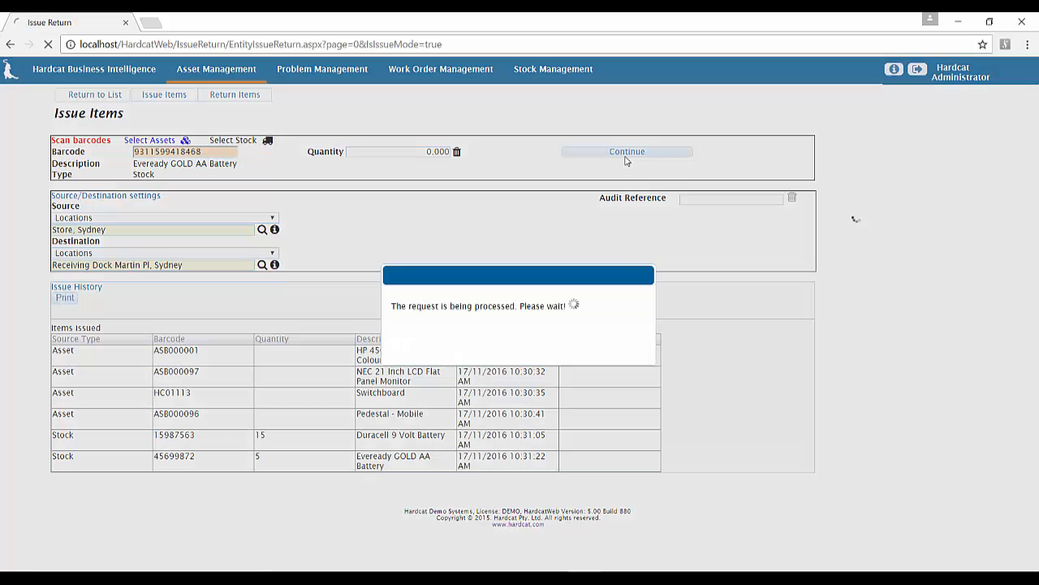
left_click(627, 151)
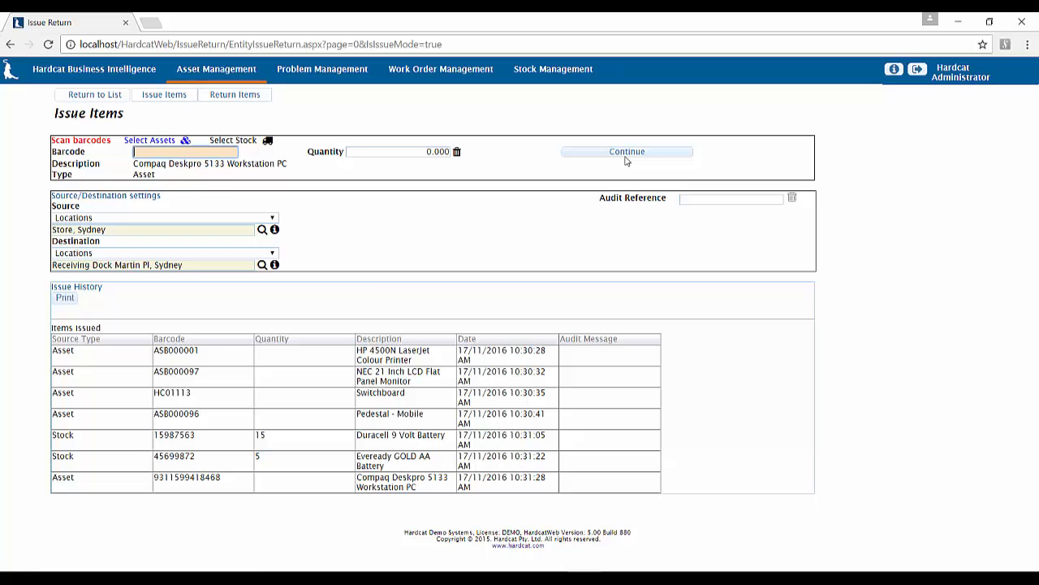
left_click(627, 151)
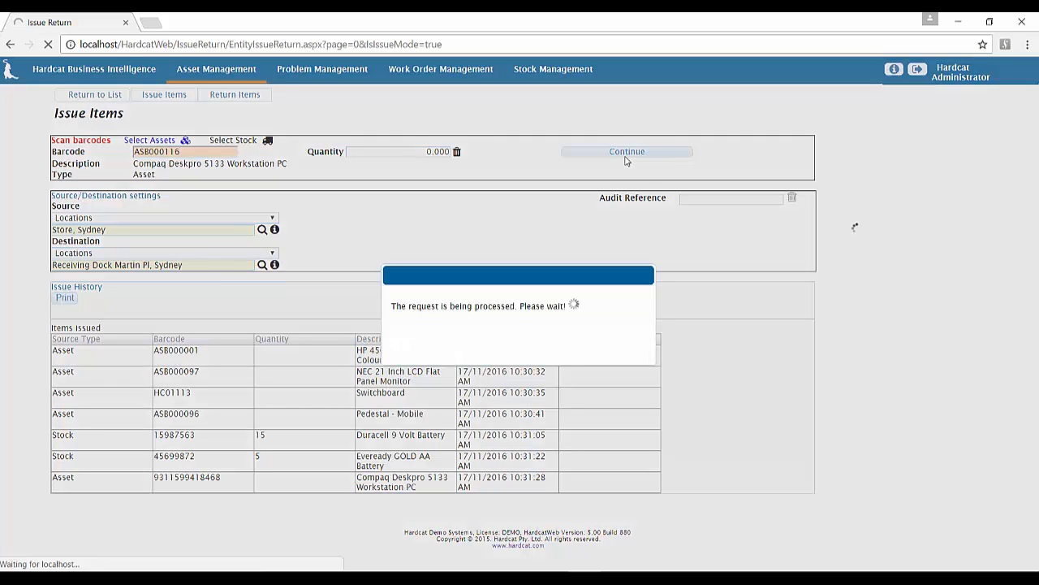
left_click(627, 152)
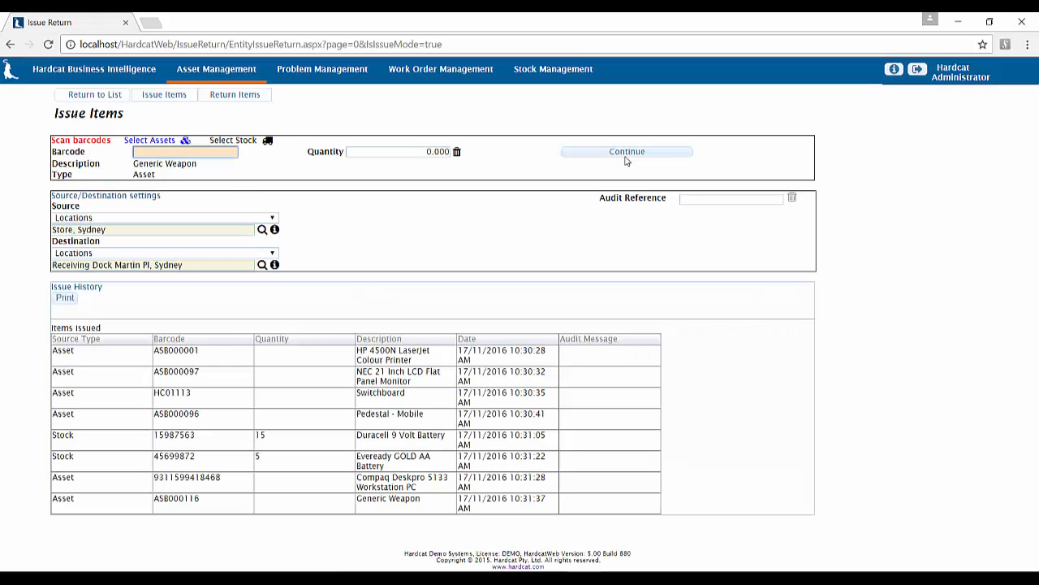
left_click(626, 152)
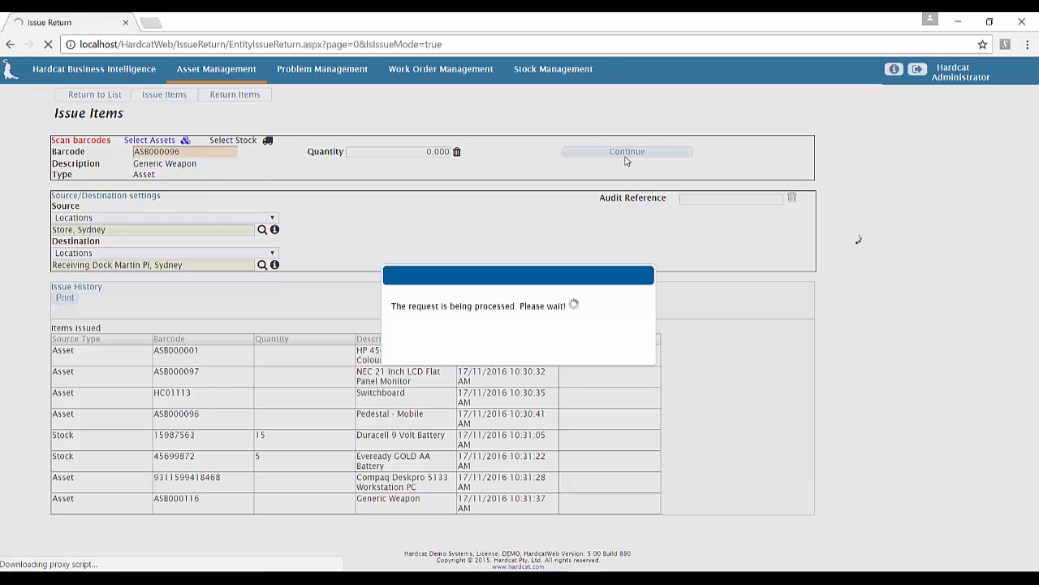
left_click(626, 151)
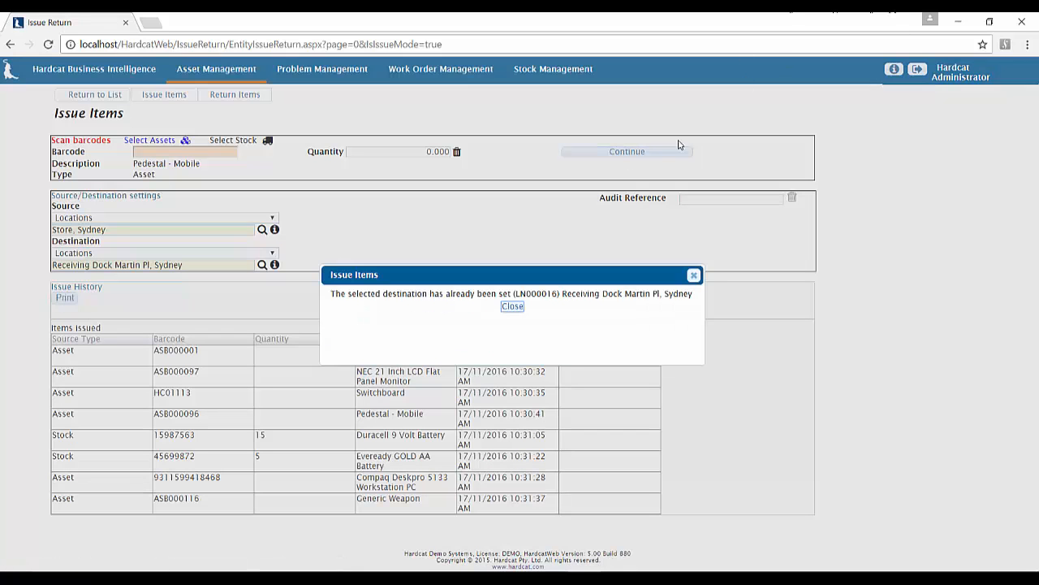
mouse_move(512, 306)
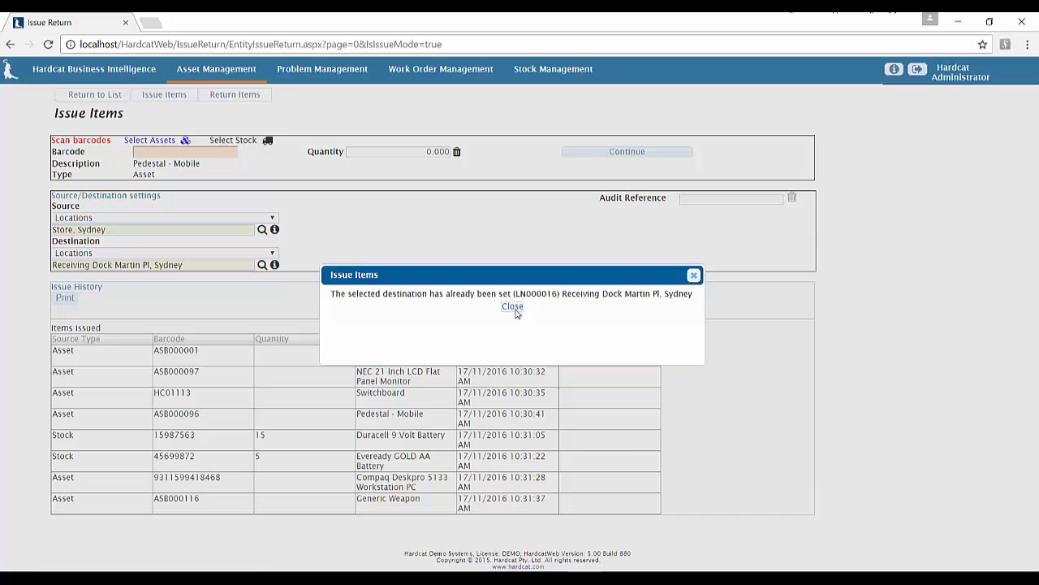
left_click(512, 306)
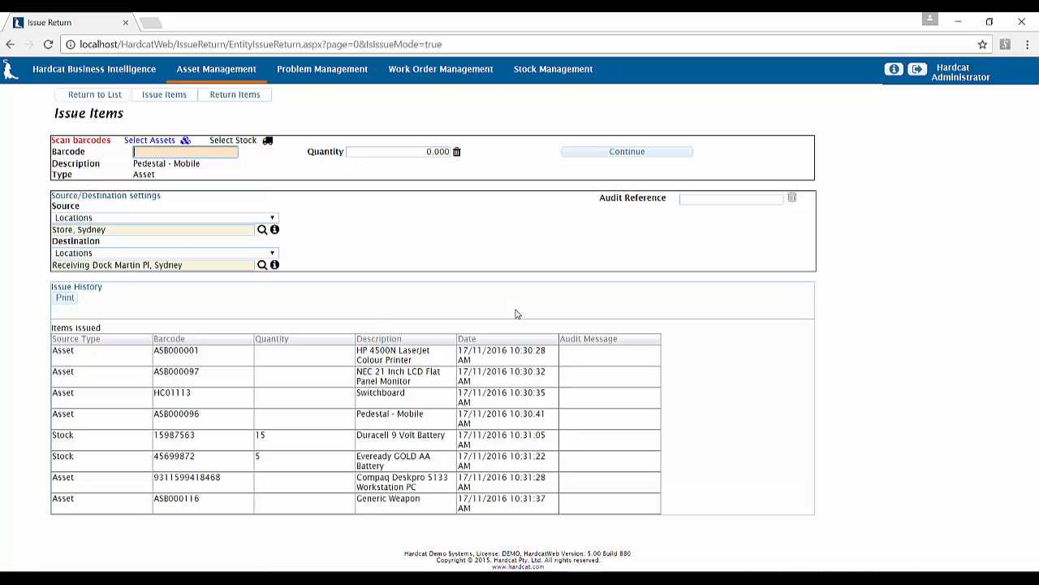
left_click(64, 297)
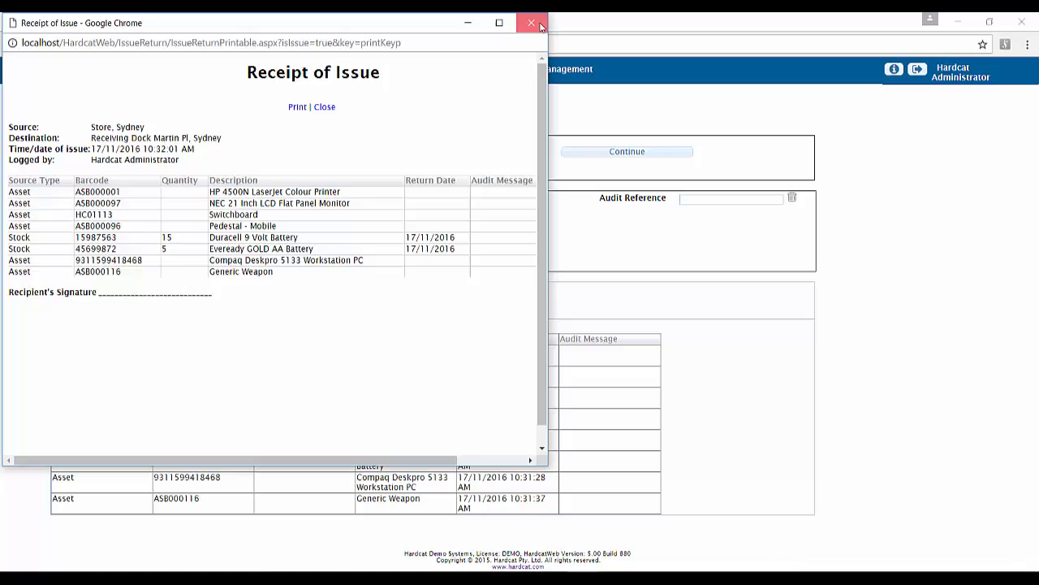
left_click(532, 23)
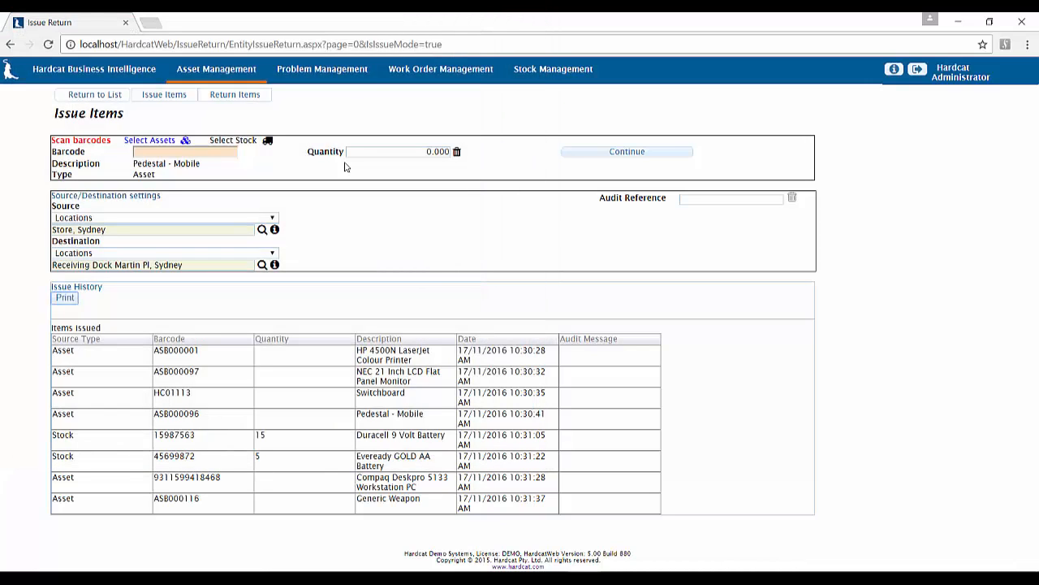
Step: Switch from Issue Items to the empty Return Items page, destination Store, Sydney
left_click(183, 152)
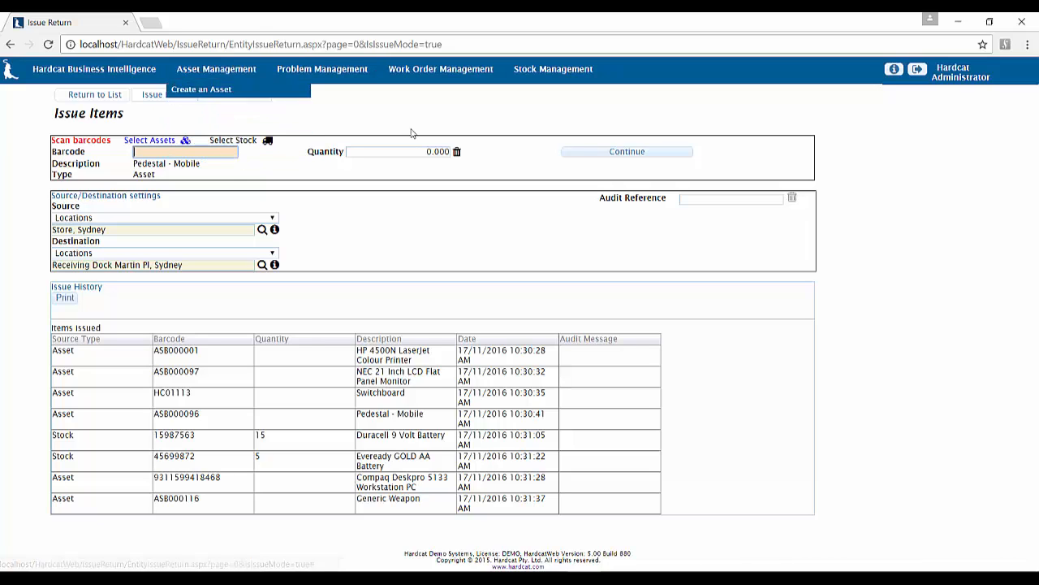
left_click(185, 152)
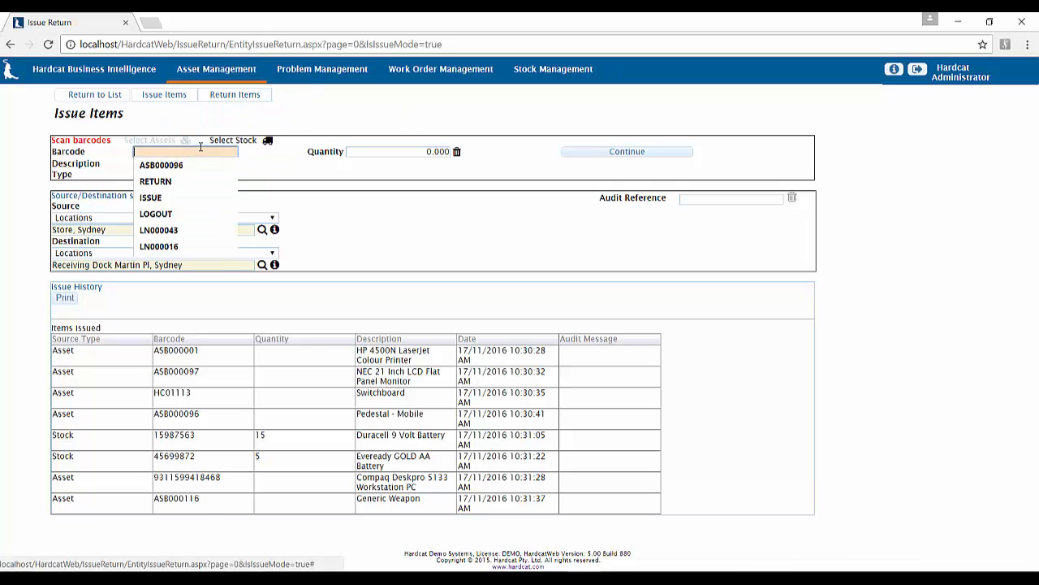
left_click(155, 181)
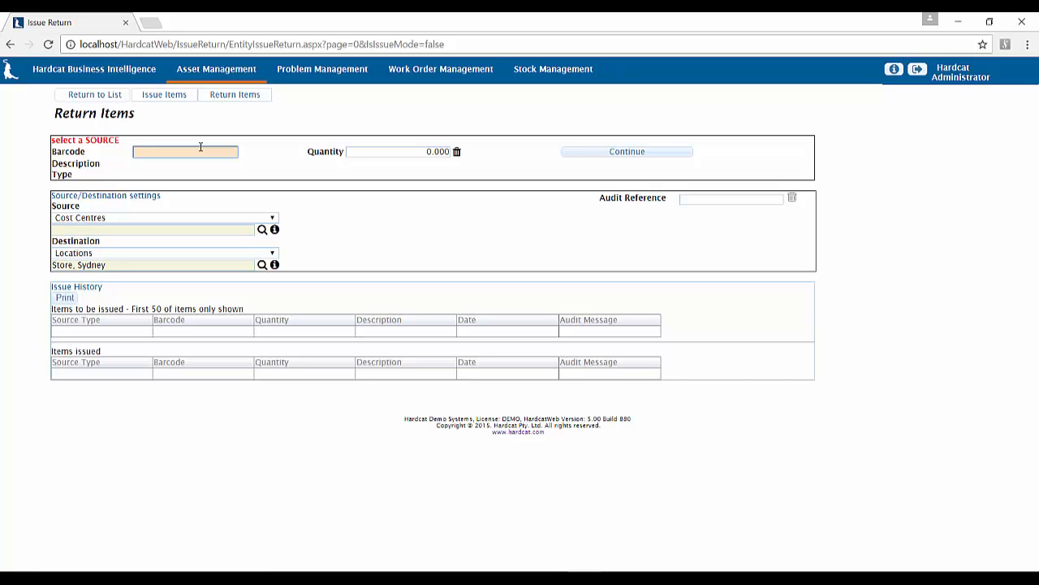
Step: Scan location barcode LN000016 to make Receiving Dock Martin Pl the return source
left_click(185, 152)
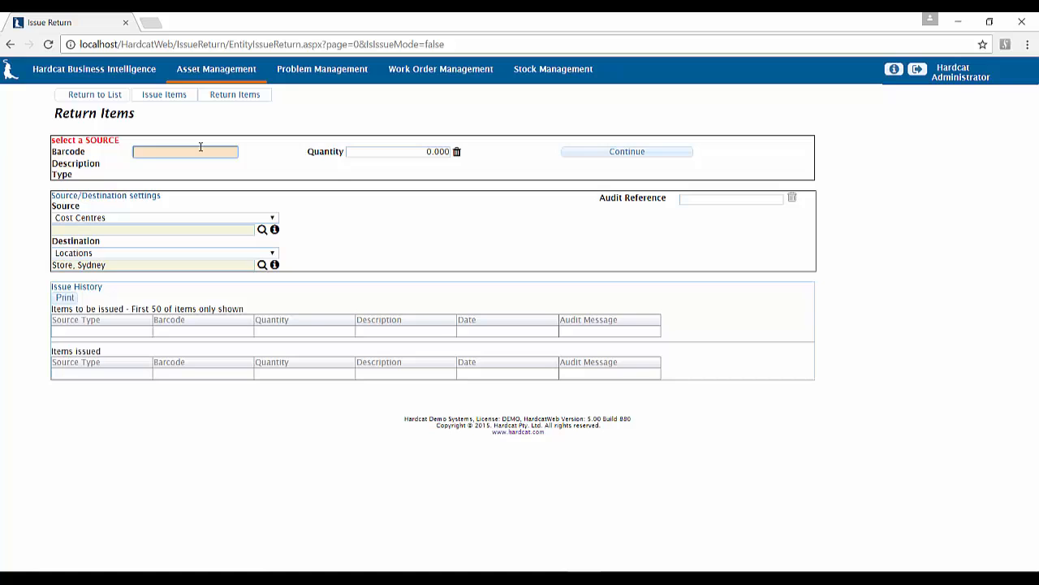
type("LN000016")
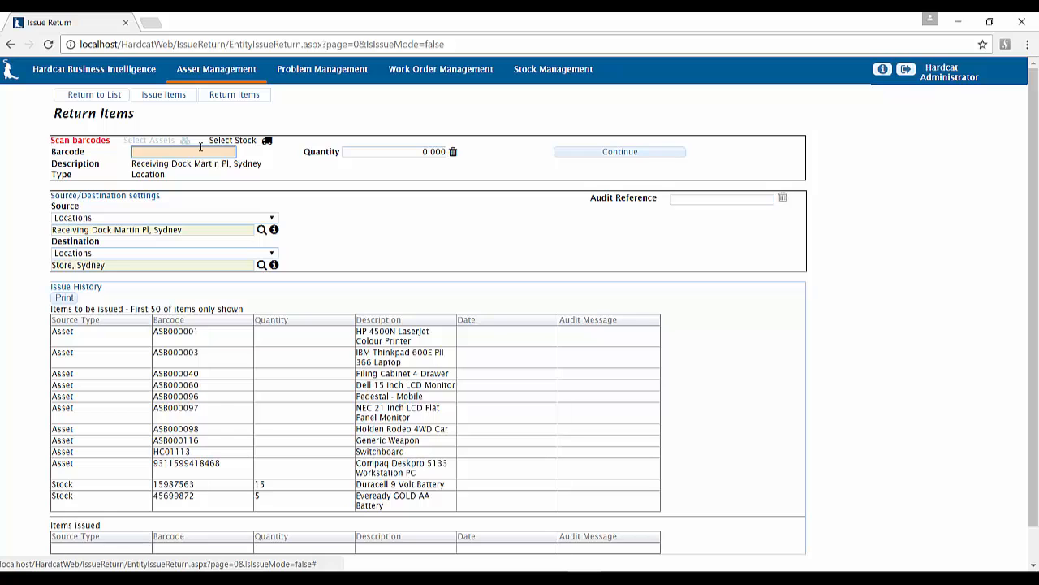
Step: Return the HP 4500N LaserJet printer, NEC monitor and Switchboard to Store, answering the faulty-tag prompt
left_click(620, 151)
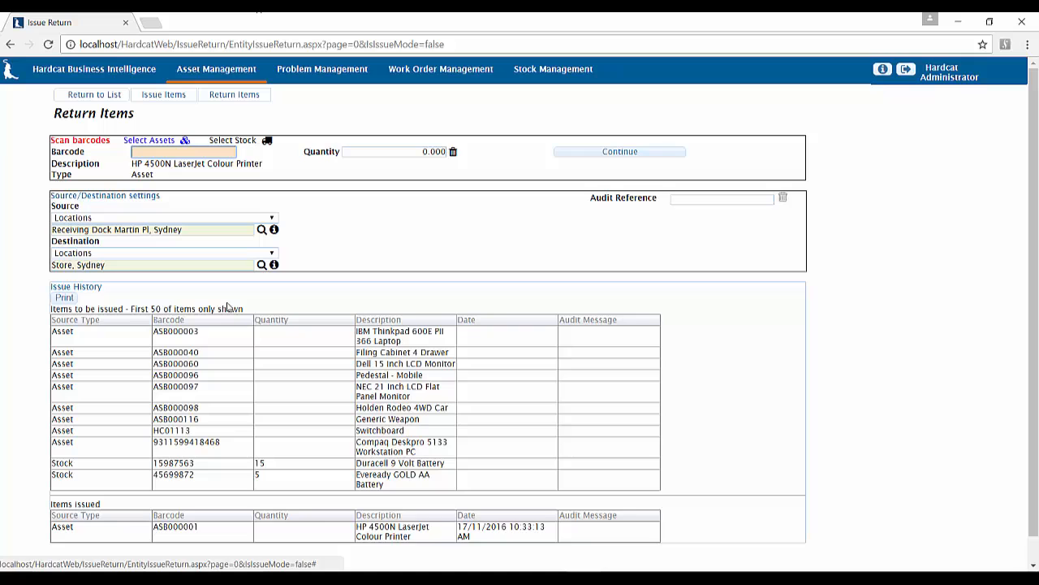
mouse_move(121, 518)
type("HC01113")
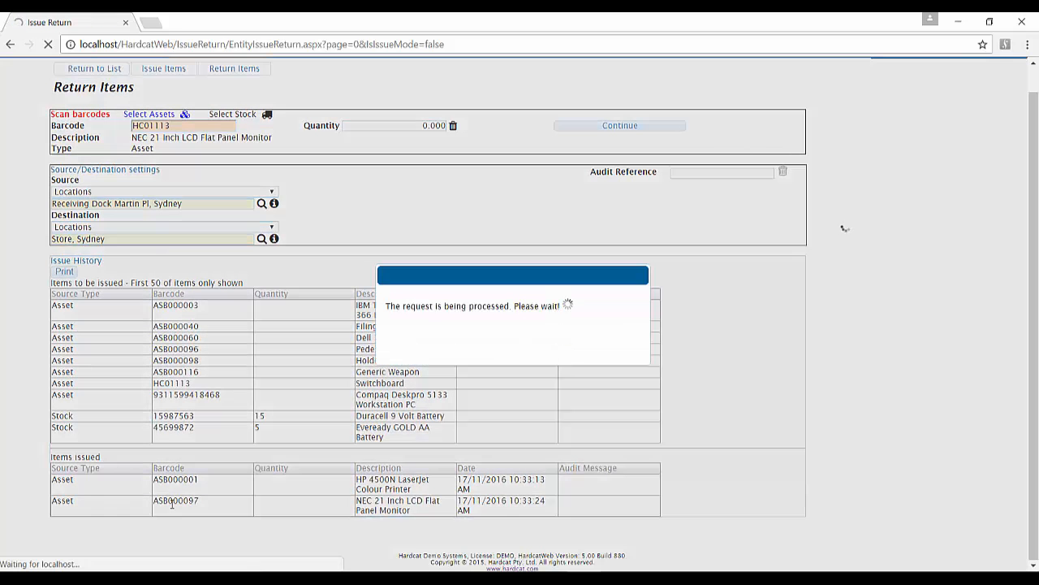
left_click(619, 125)
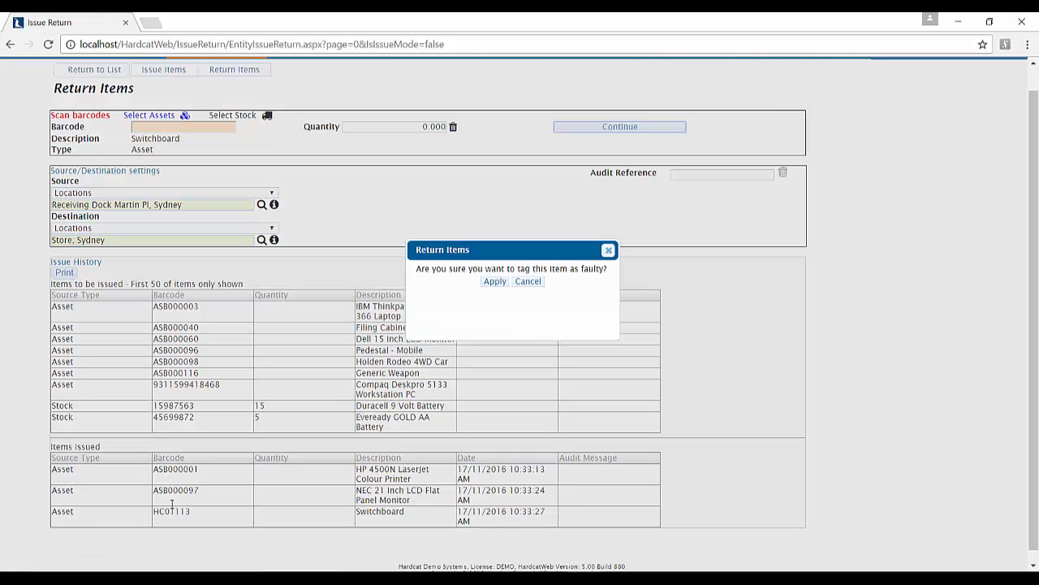
left_click(495, 281)
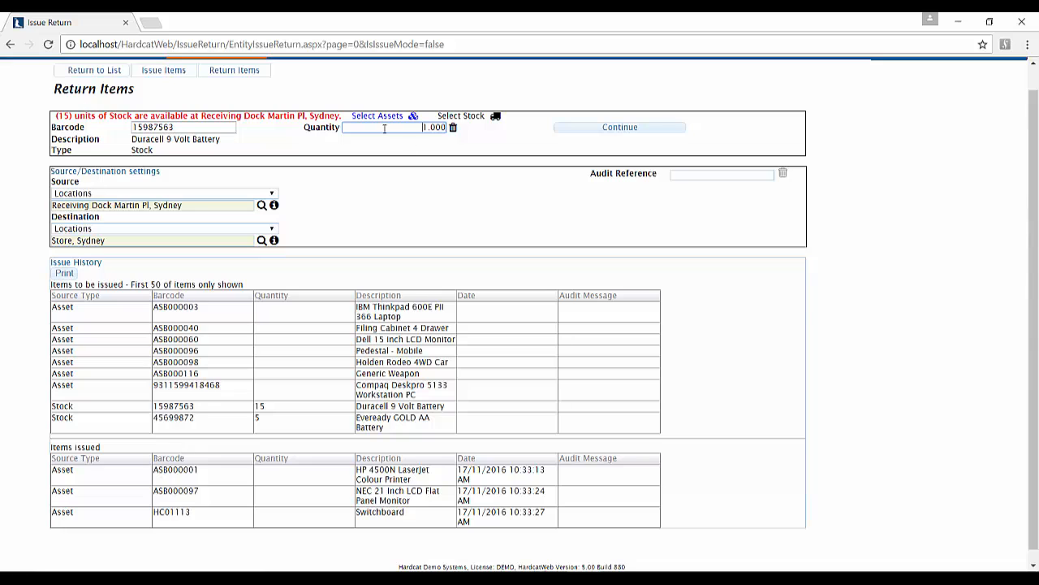
Step: Return 10 Duracell 9 Volt batteries (15987563) and 5 Eveready GOLD AA batteries (45699872)
type("10")
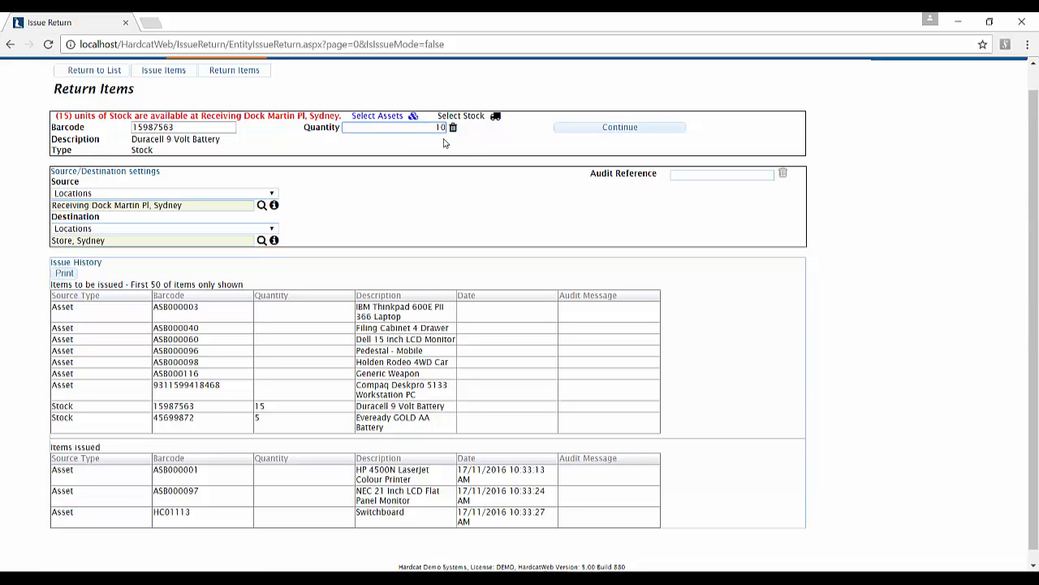
left_click(620, 127)
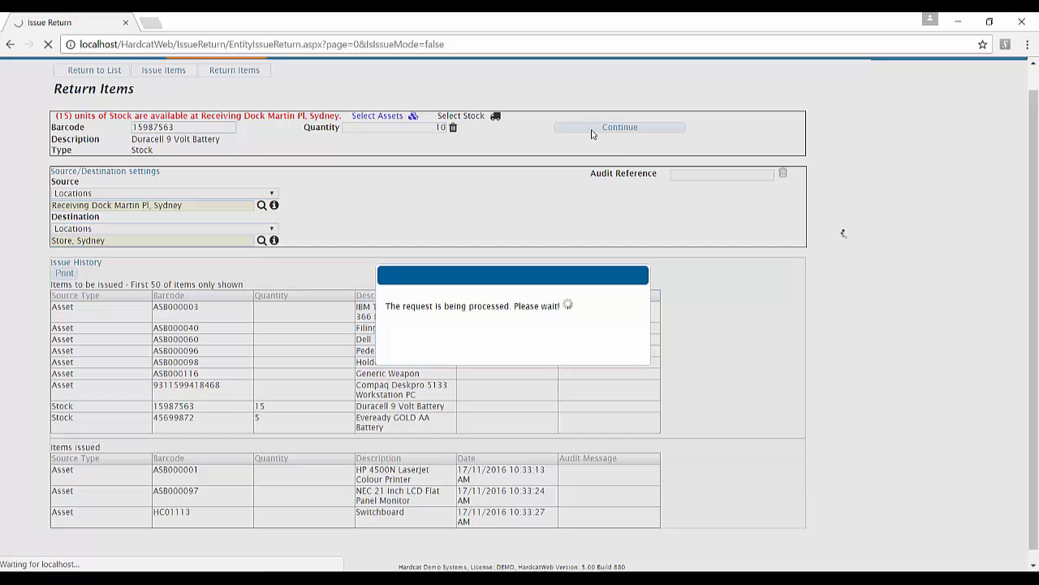
left_click(619, 127)
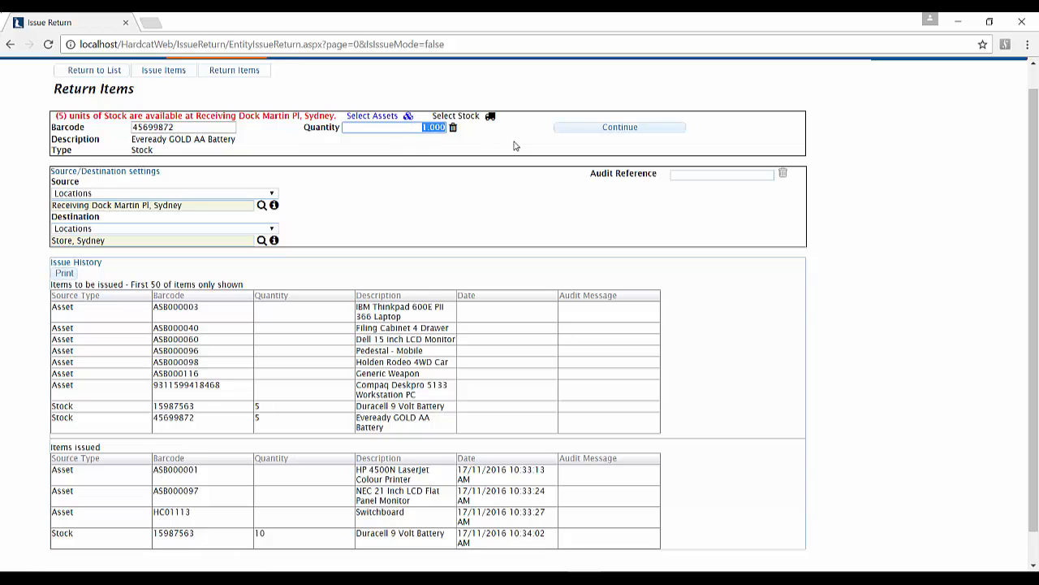
type("5")
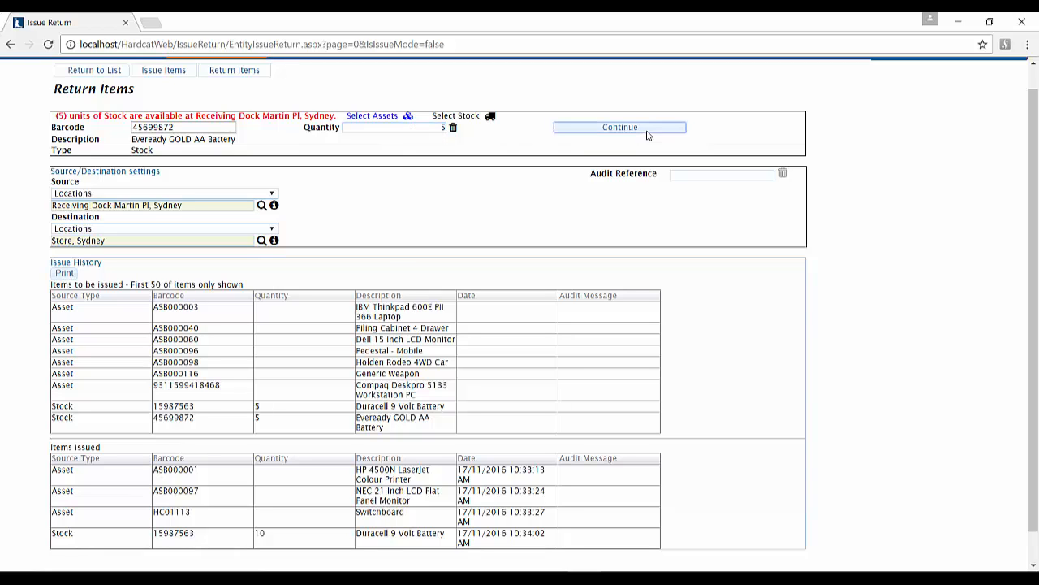
left_click(620, 127)
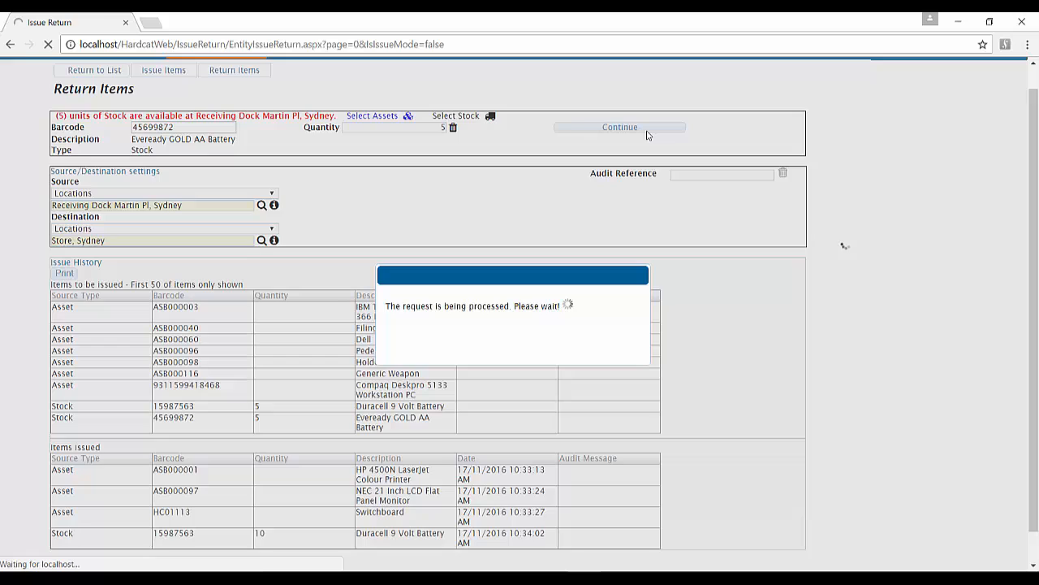
left_click(620, 126)
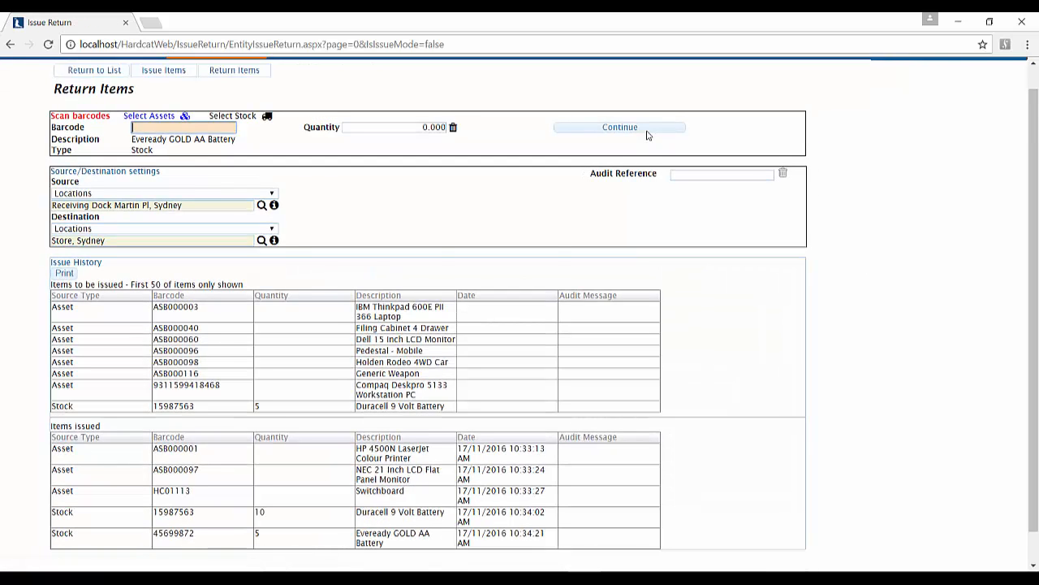
scroll("down", 3)
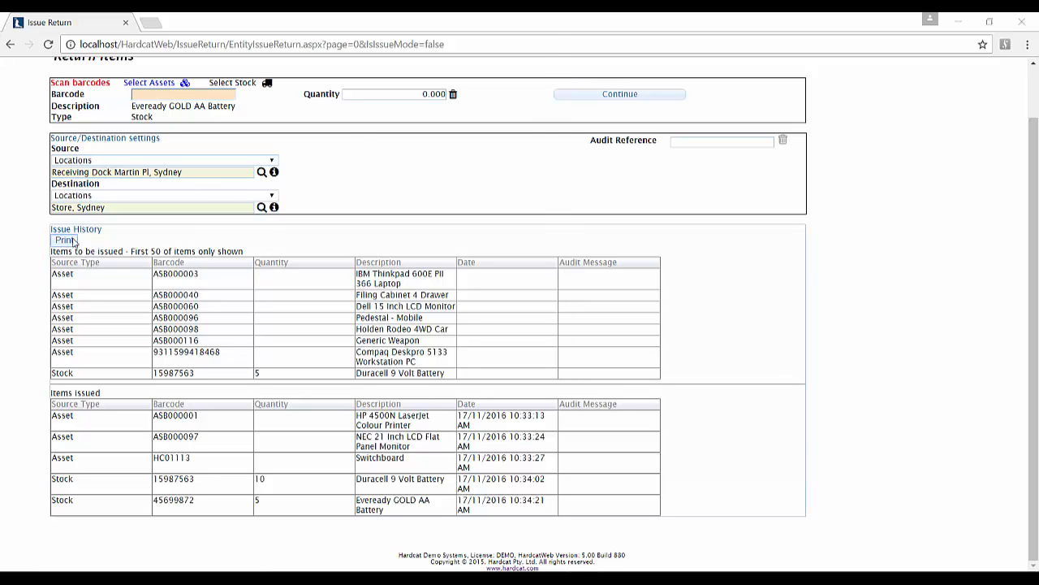
left_click(64, 240)
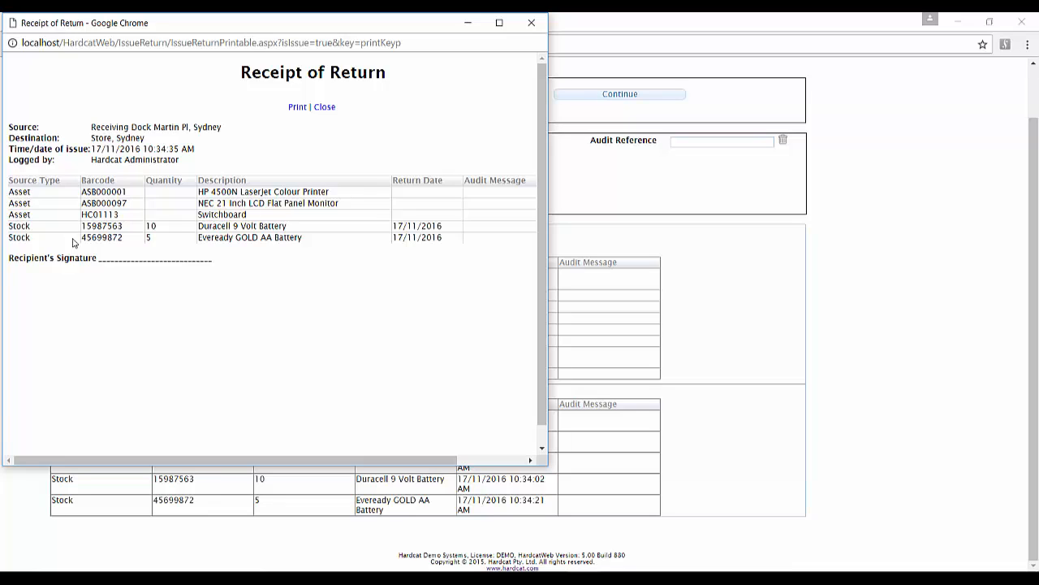
mouse_move(144, 210)
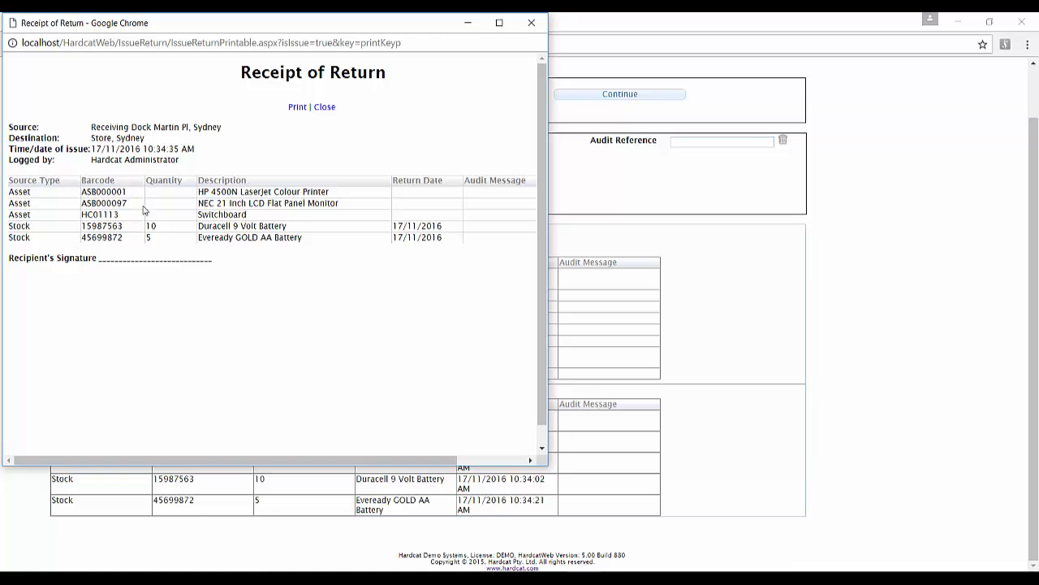
left_click(324, 106)
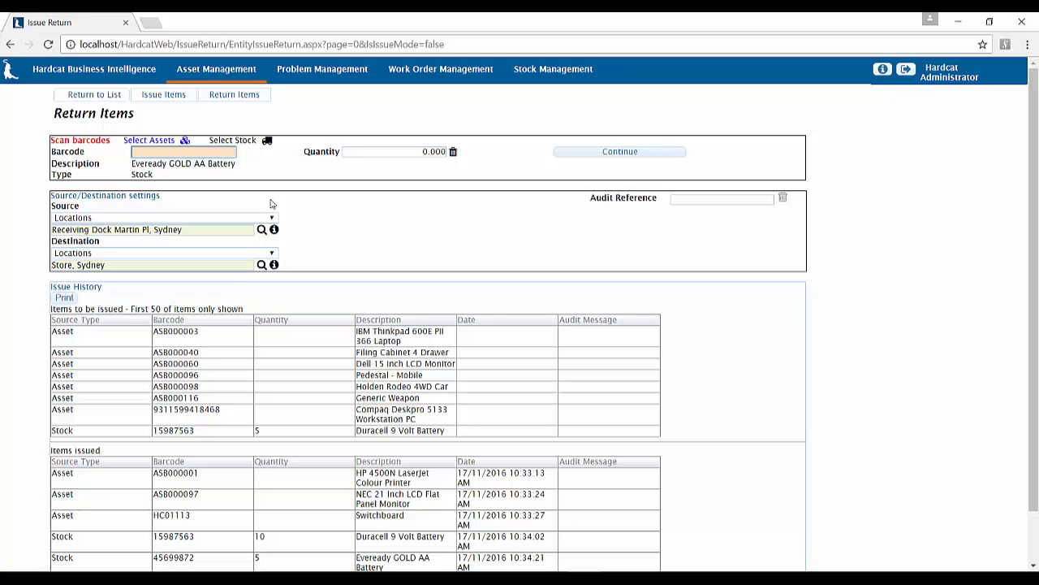
mouse_move(418, 211)
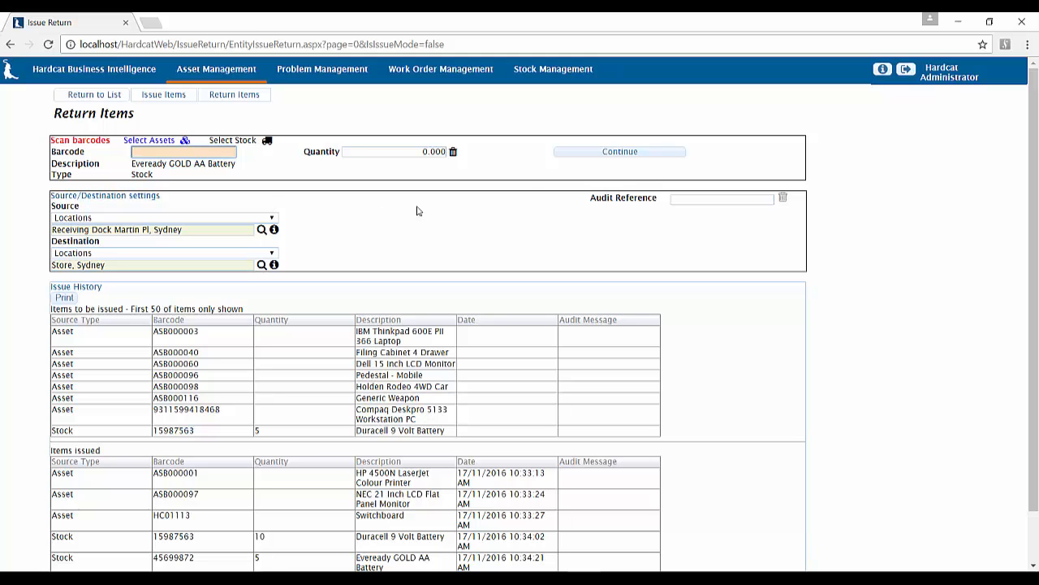
Step: Log out of the Hardcat Administrator session via the header Logout icon
left_click(907, 69)
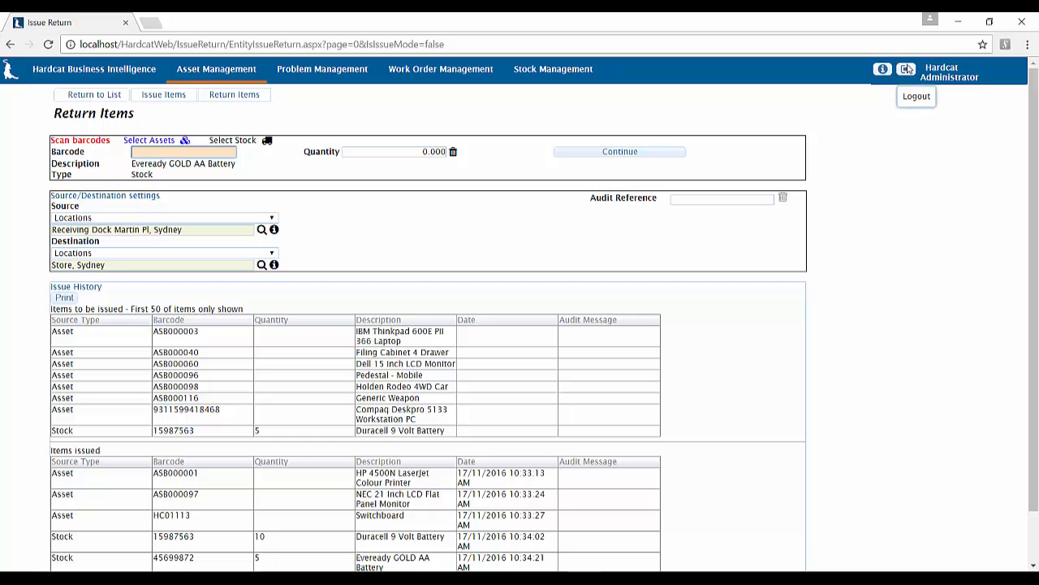